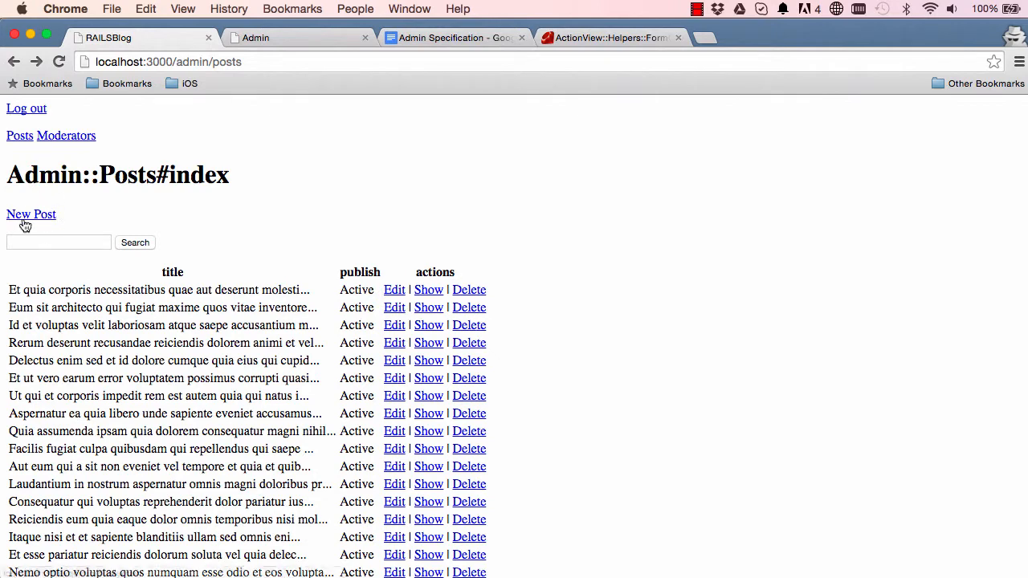
# Review the Admin Specification create bullet, return to the posts list and go to New Post.
pyautogui.click(456, 38)
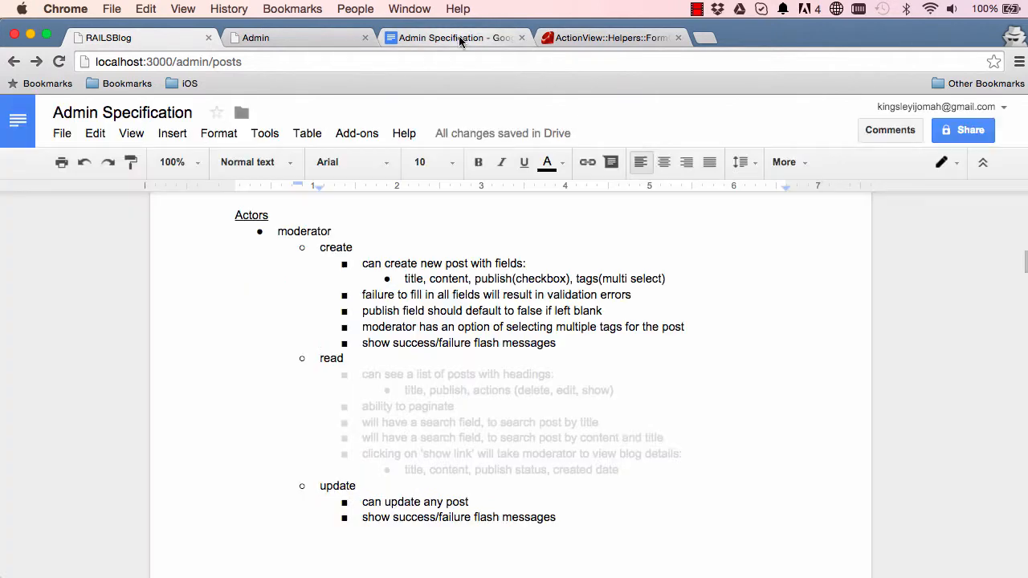
pyautogui.click(453, 39)
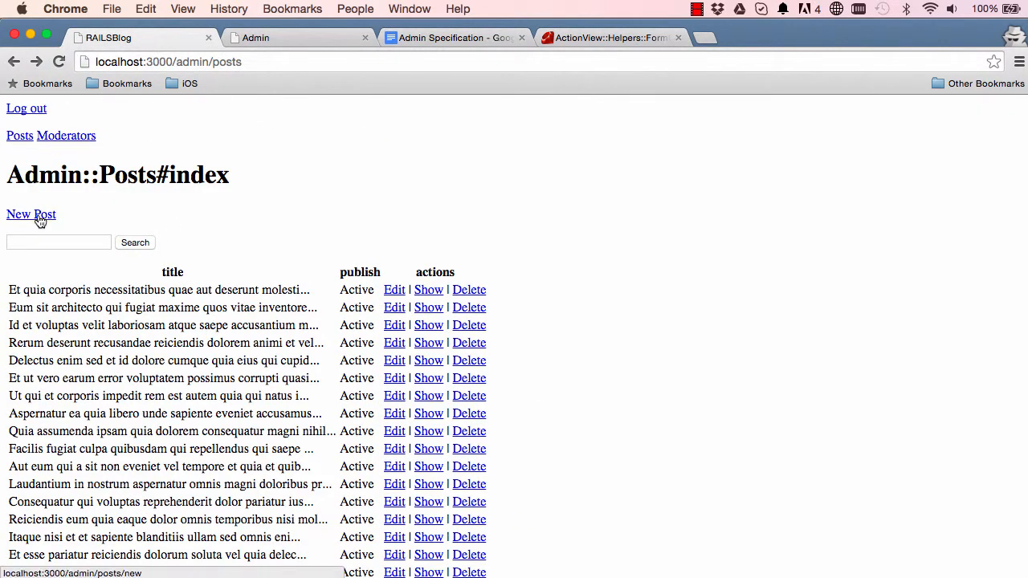
pyautogui.click(31, 215)
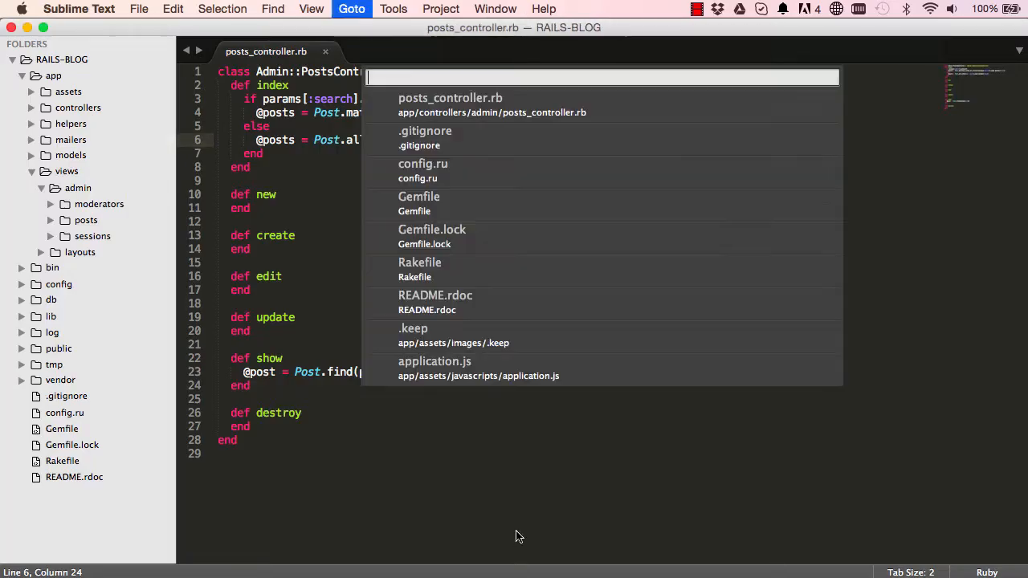
pyautogui.write('adm')
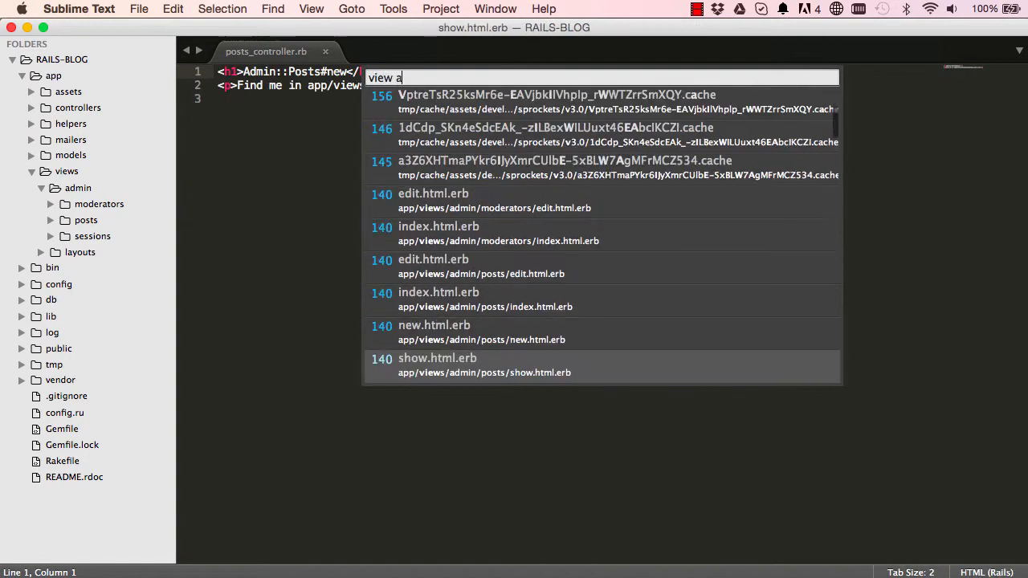
pyautogui.write('dm pos')
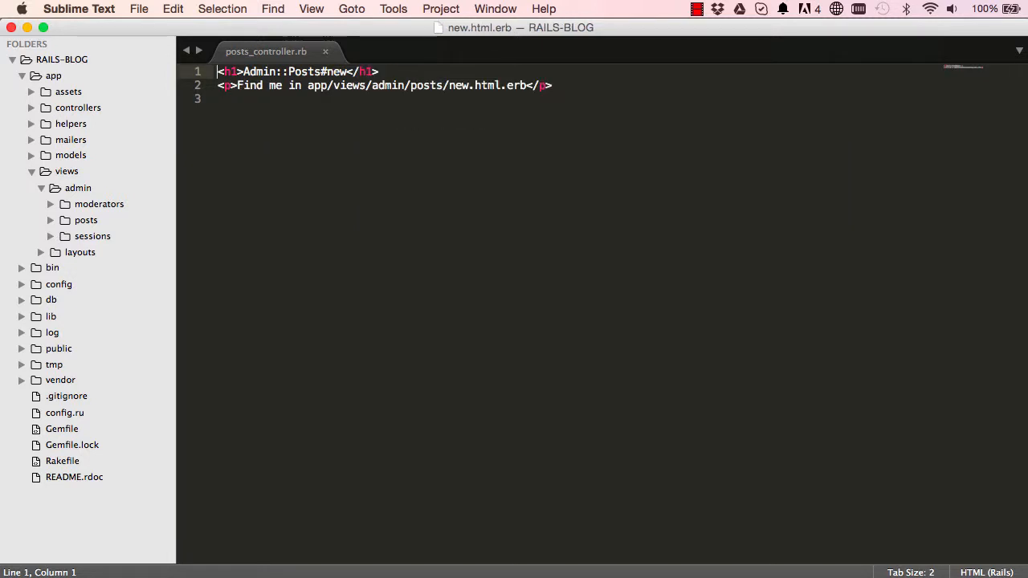
pyautogui.click(384, 50)
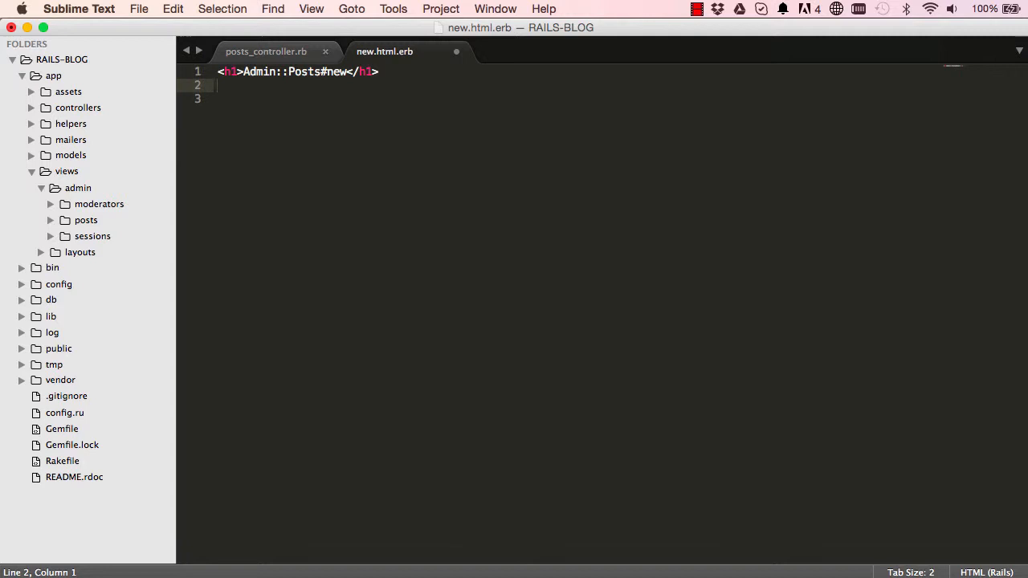
pyautogui.write('<%= form_')
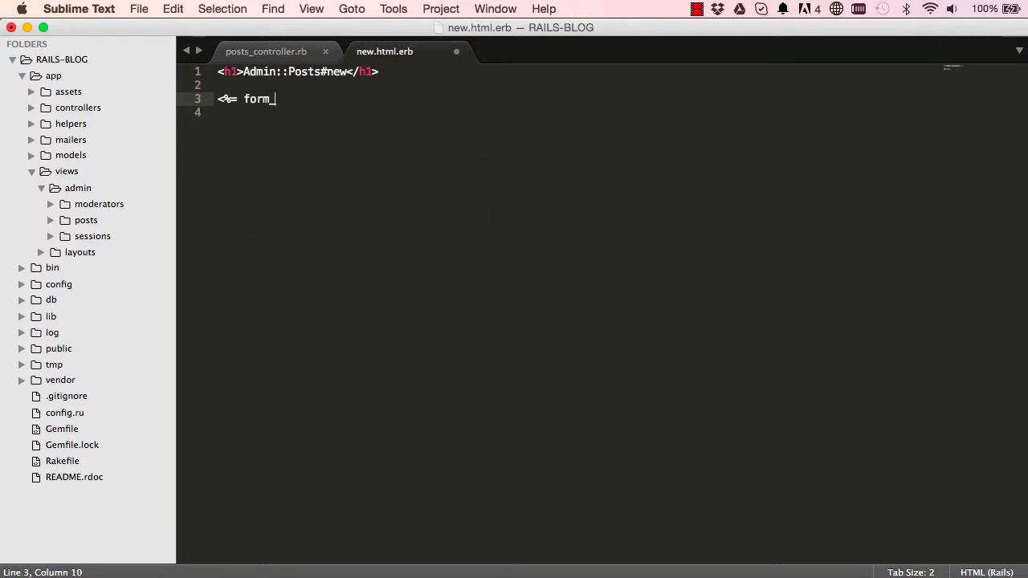
pyautogui.write('for[]')
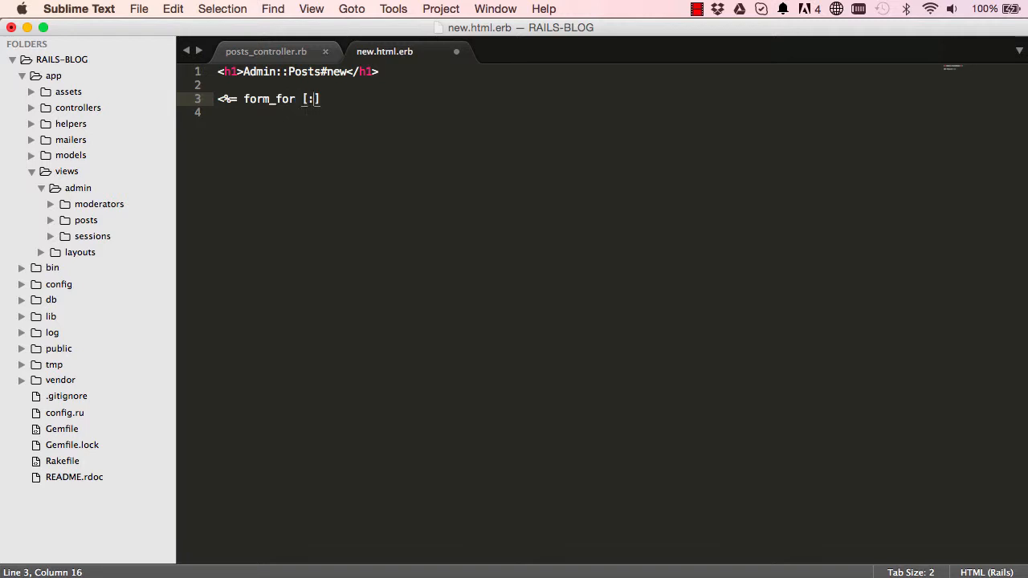
pyautogui.write('admin,')
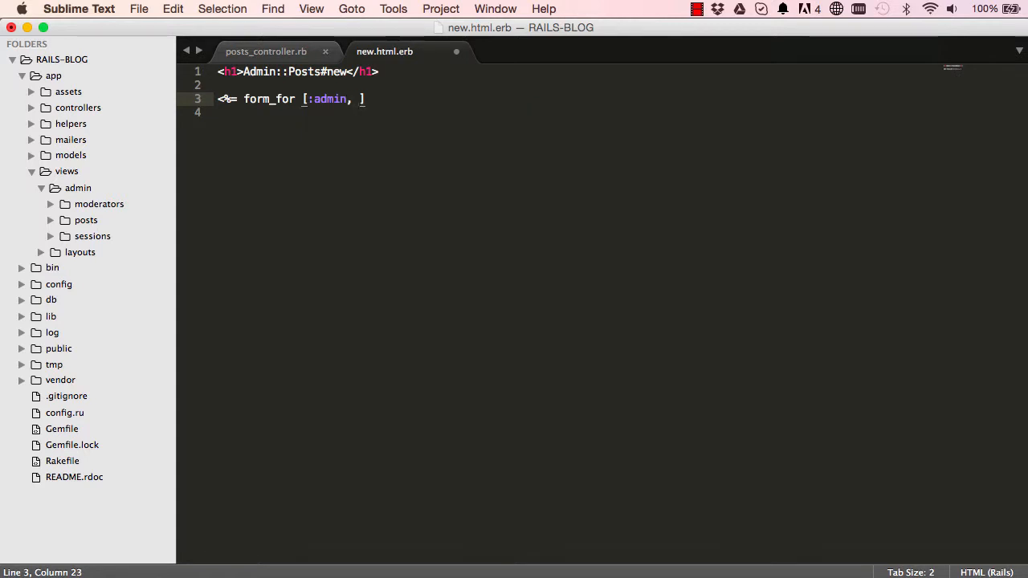
pyautogui.write('@post')
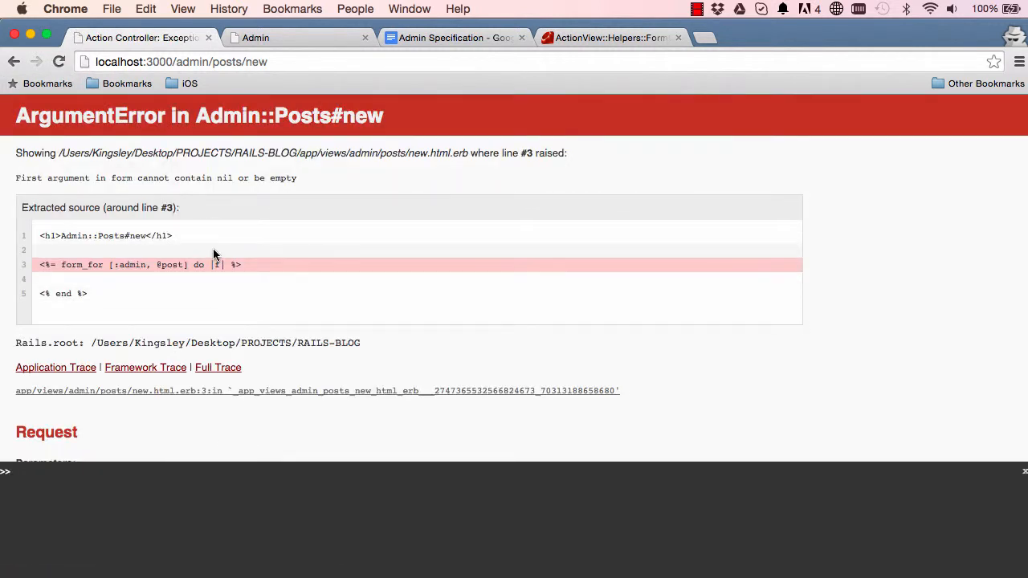
pyautogui.moveTo(18, 181)
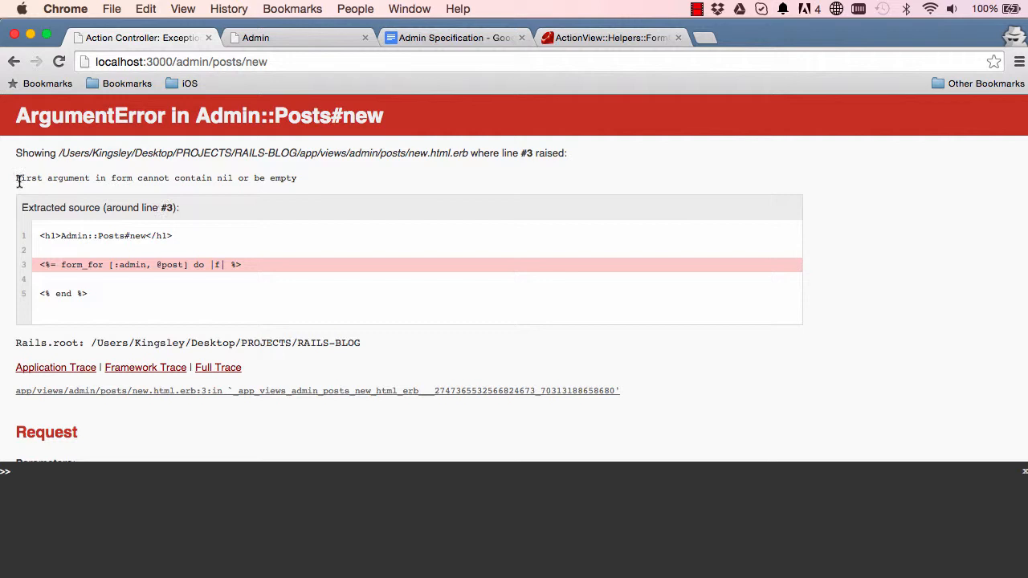
pyautogui.moveTo(202, 178)
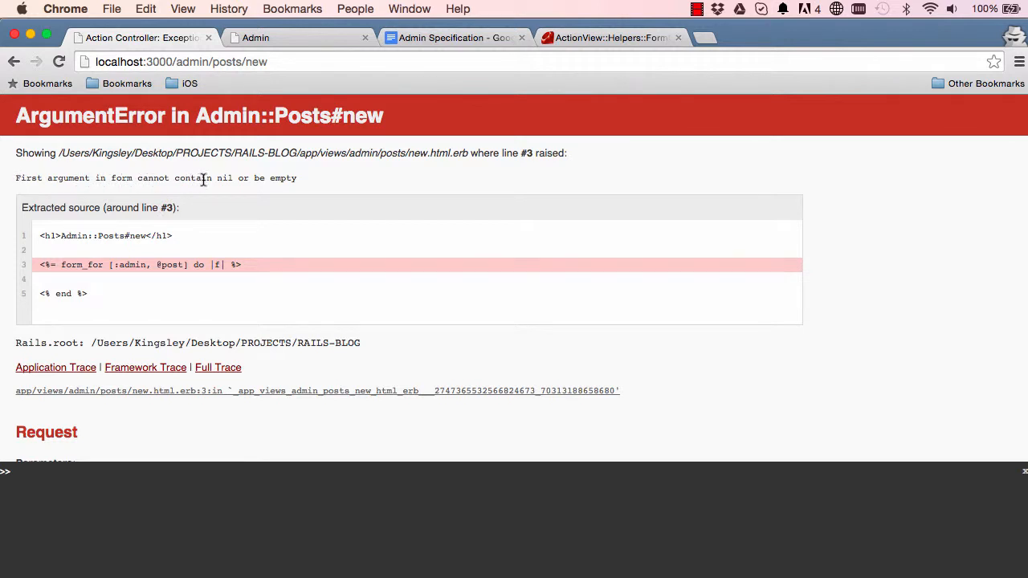
pyautogui.moveTo(296, 177)
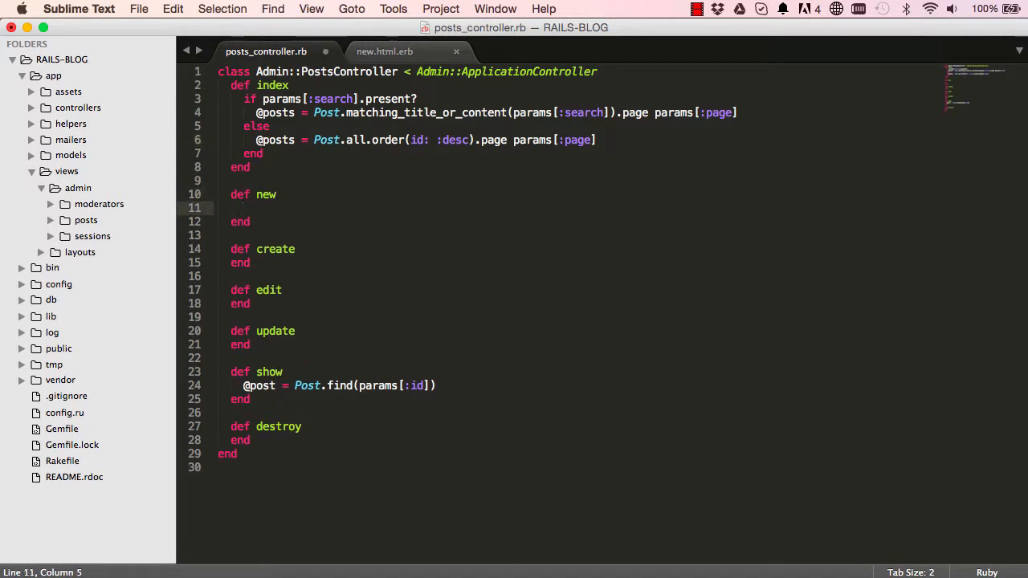
pyautogui.write('@post')
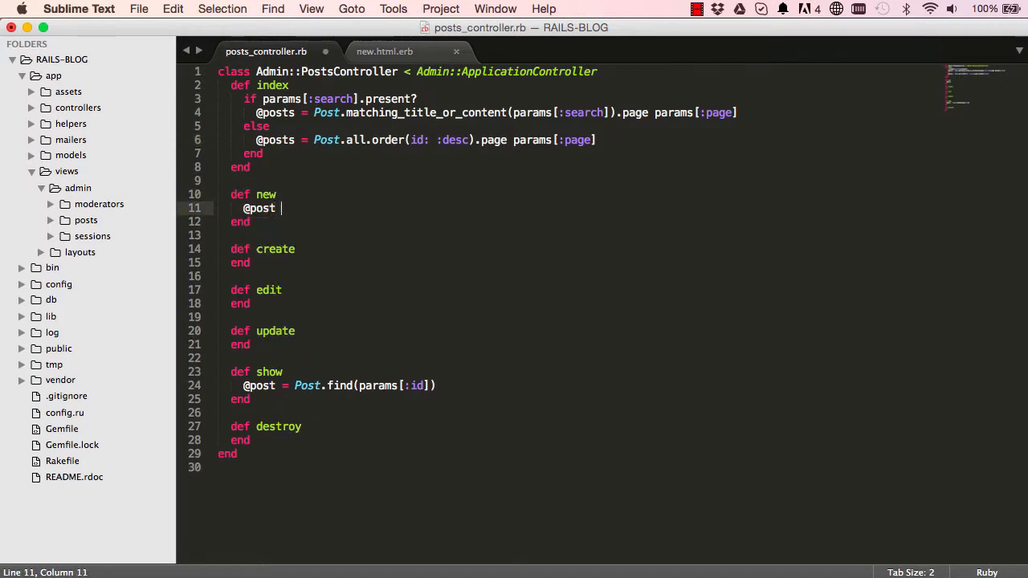
pyautogui.write('= Post.ne')
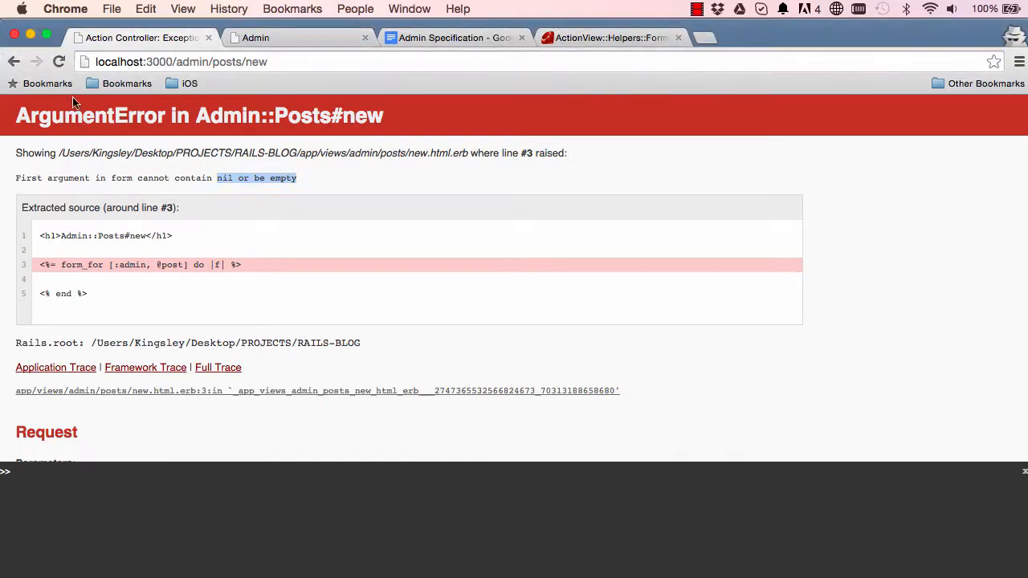
pyautogui.click(58, 61)
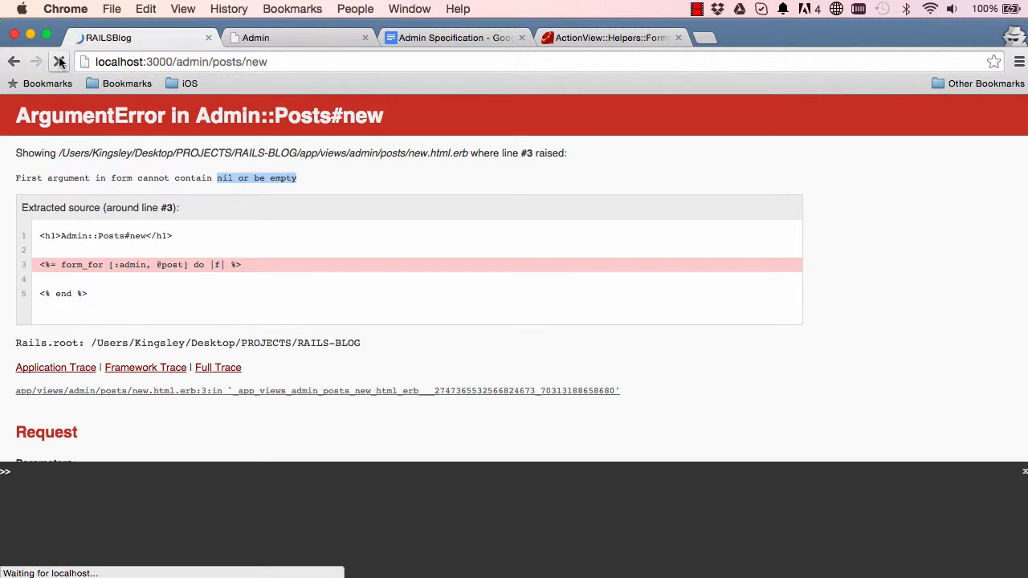
pyautogui.click(58, 61)
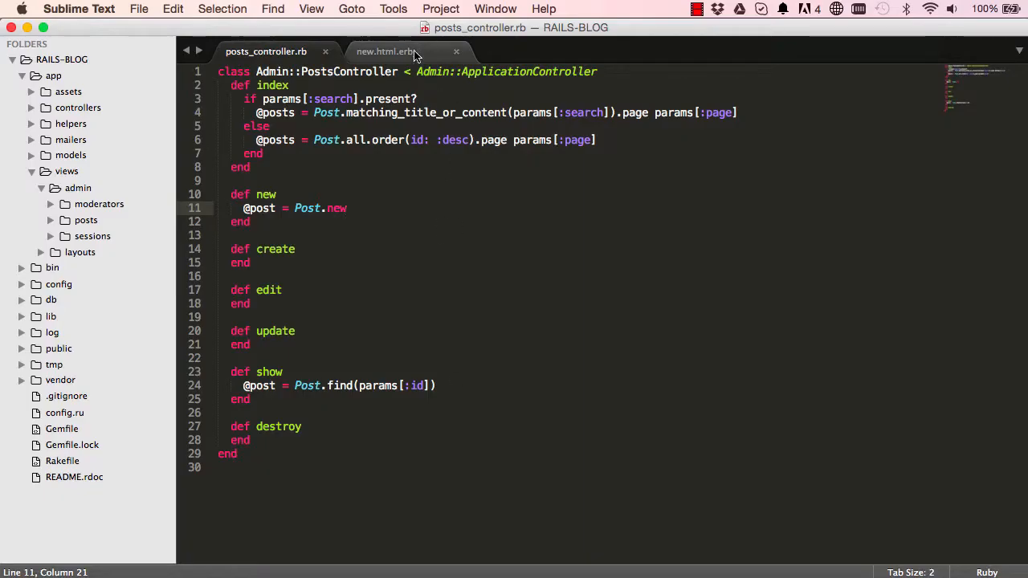
# Add a <p> with f.label :title, <br> and f.text_field :title to the form.
pyautogui.click(386, 52)
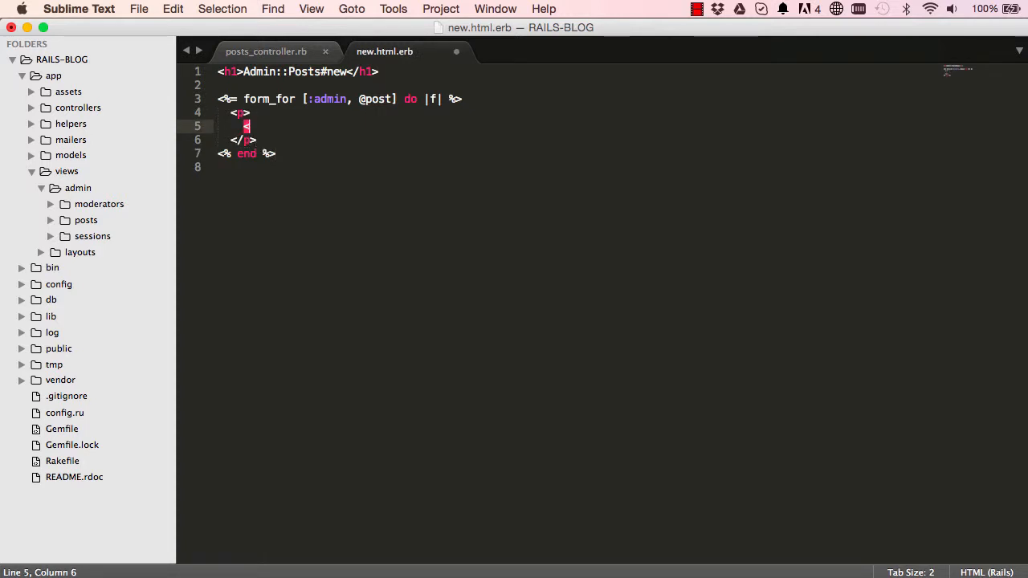
pyautogui.write('<%= f.label')
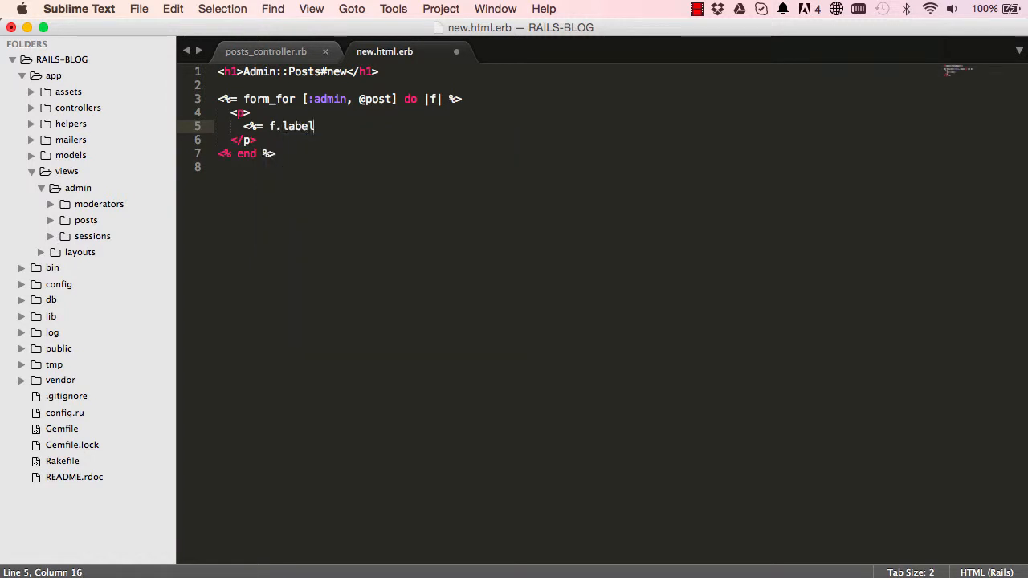
pyautogui.write(':title')
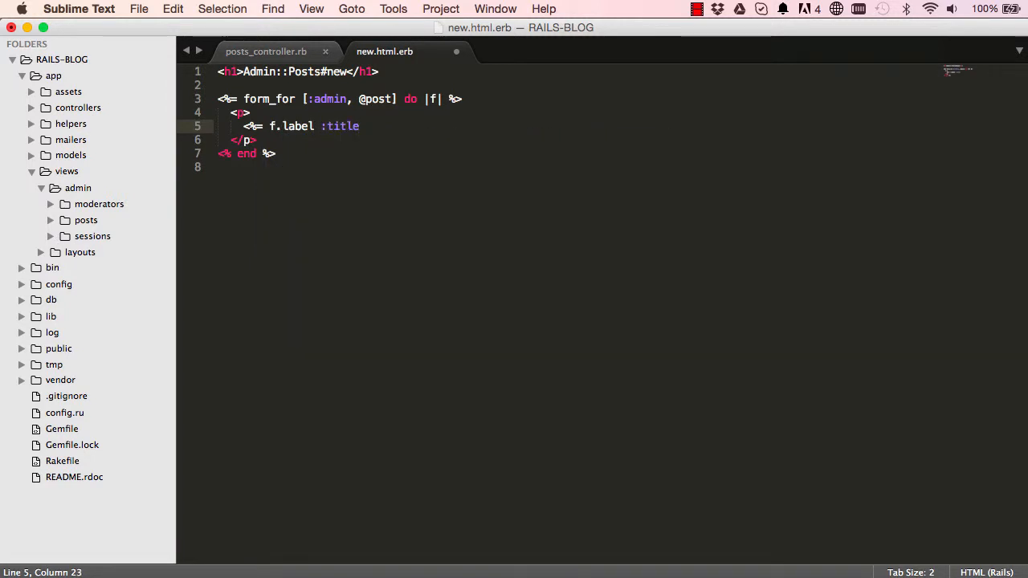
pyautogui.write('%>')
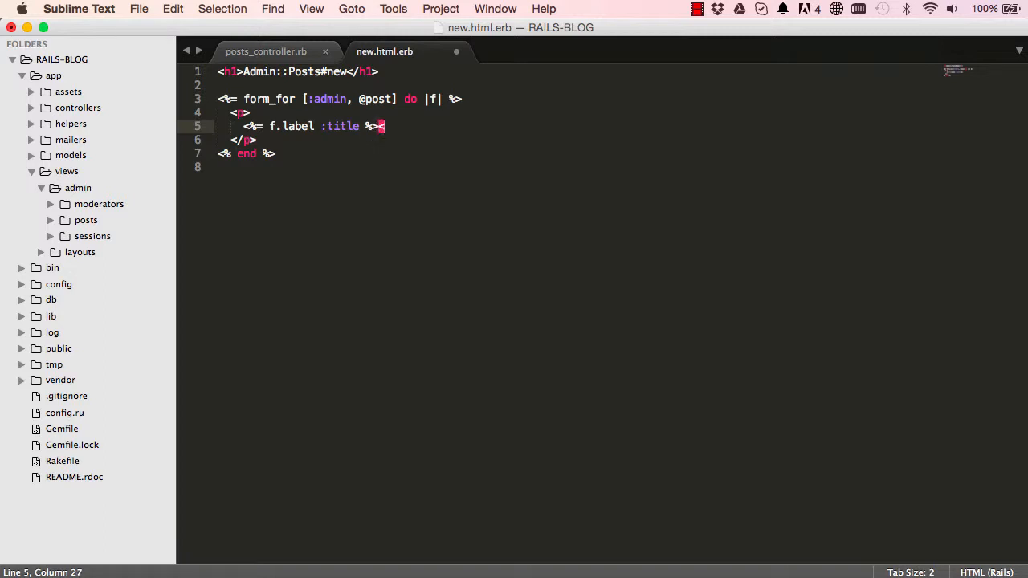
pyautogui.write('<br>')
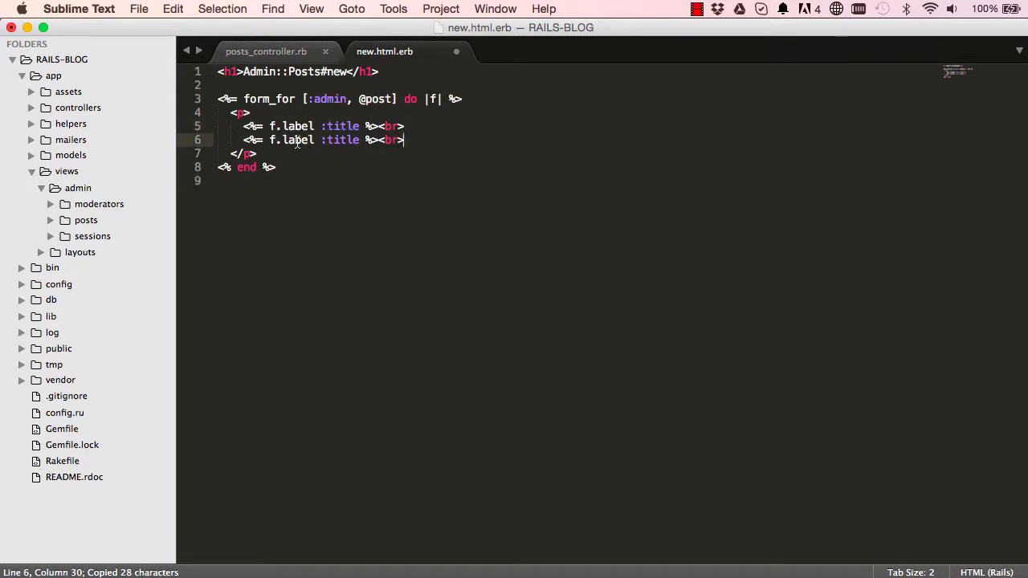
pyautogui.write('tex')
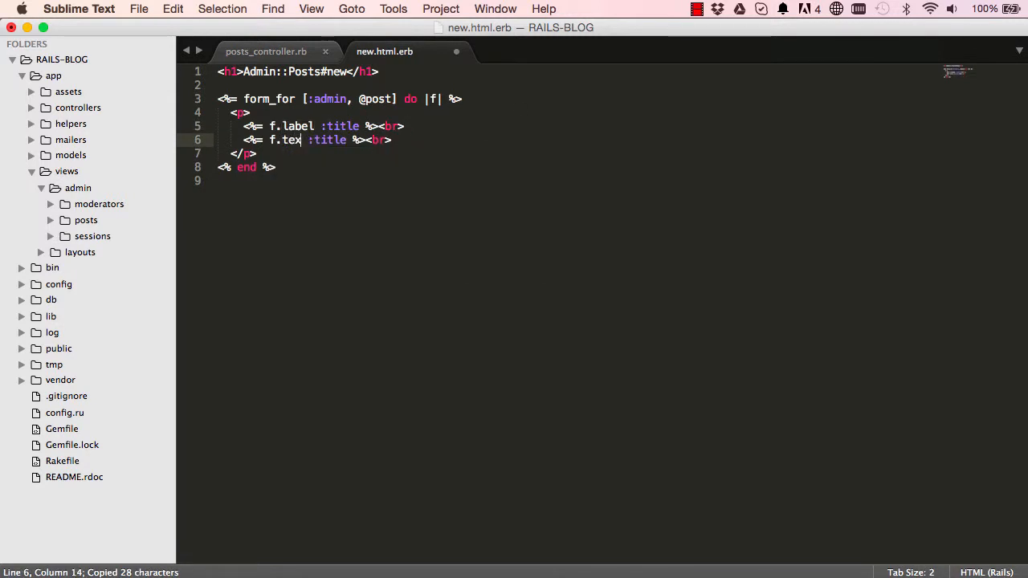
pyautogui.write('t_fi')
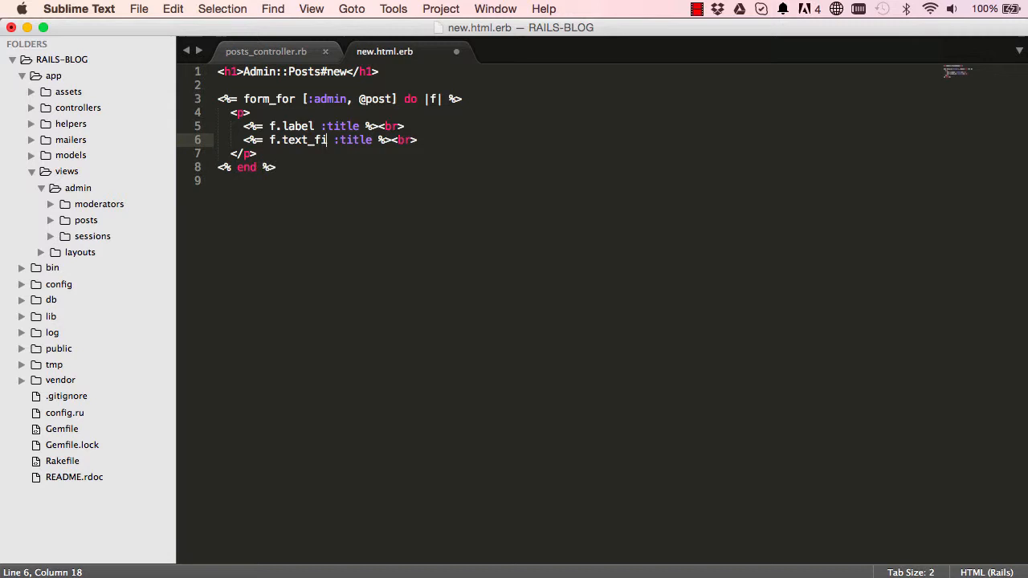
pyautogui.write('eld')
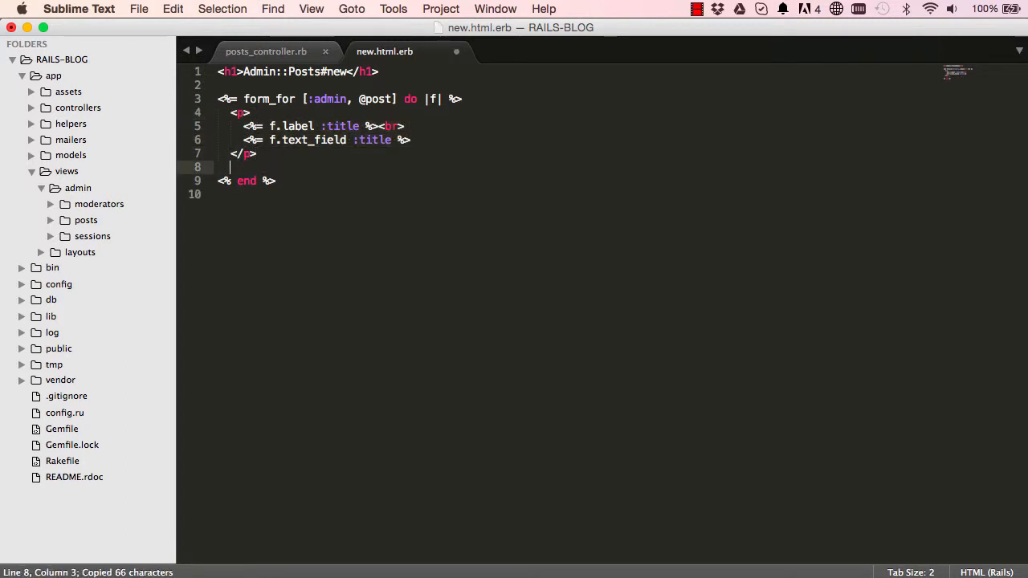
# Duplicate the block for a :content field and a :publish label with f.check_box, then save.
pyautogui.press('cmd+v')
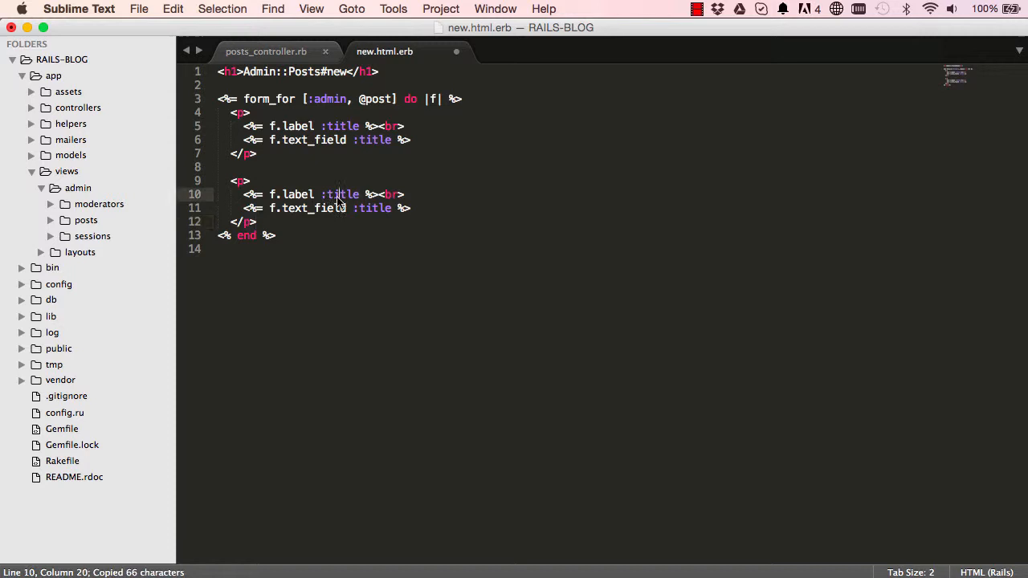
pyautogui.click(376, 209)
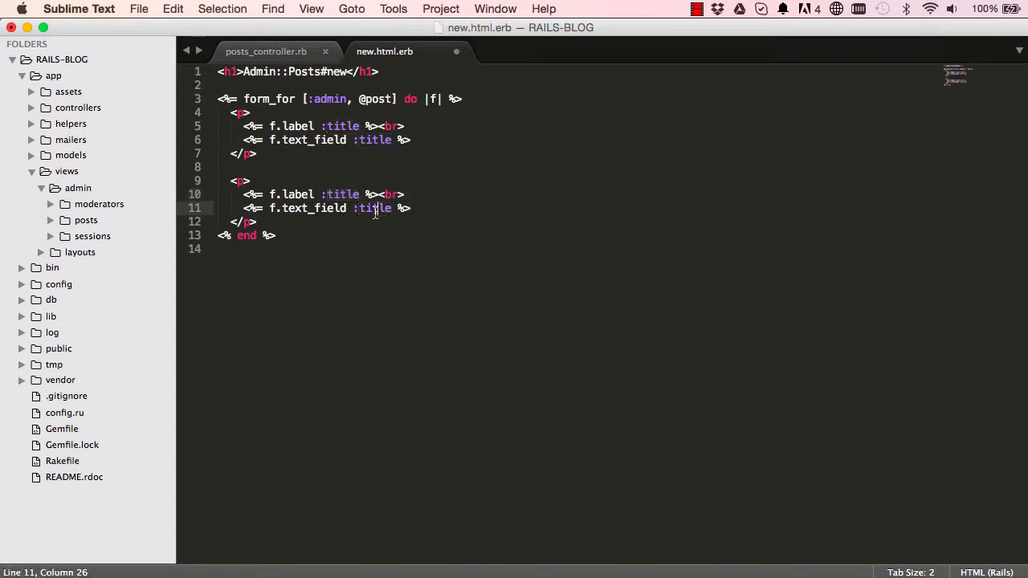
pyautogui.write('c')
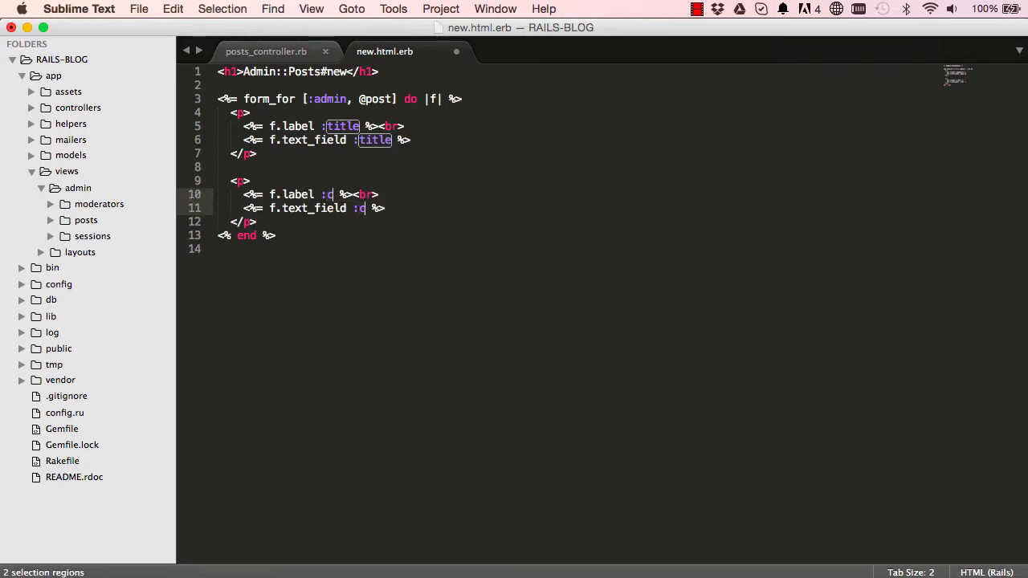
pyautogui.write('ontent')
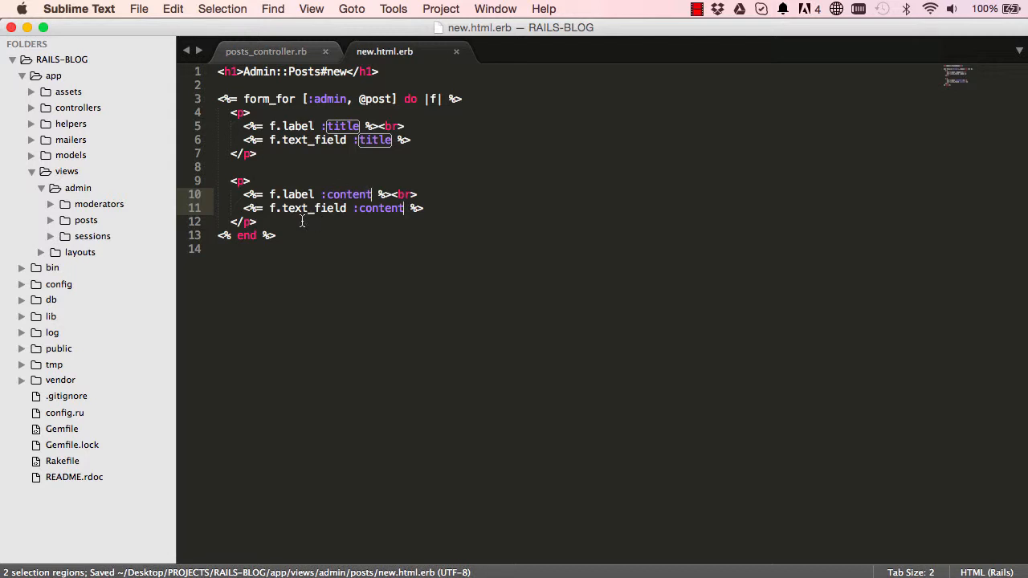
pyautogui.press('enter')
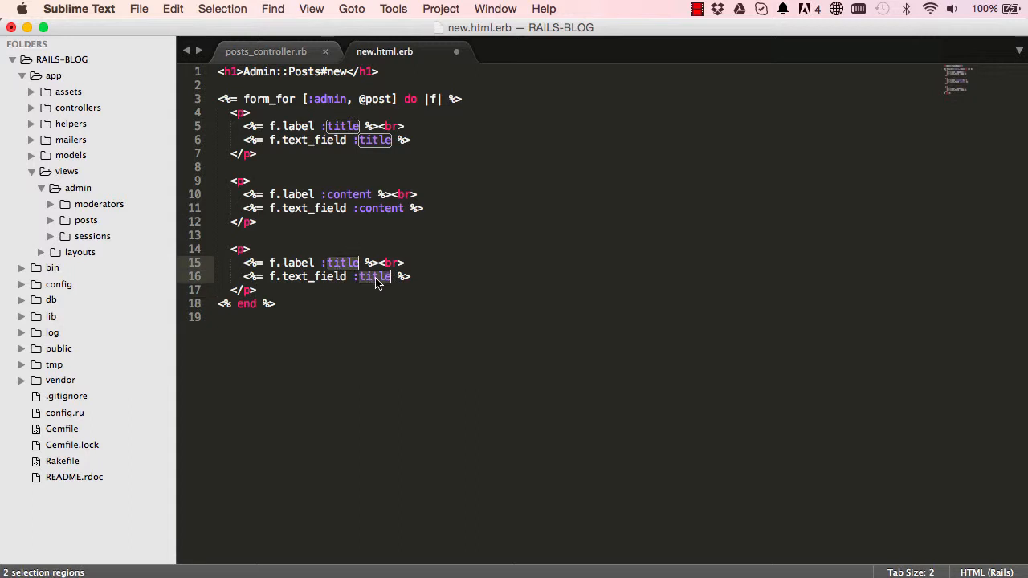
pyautogui.write('publish')
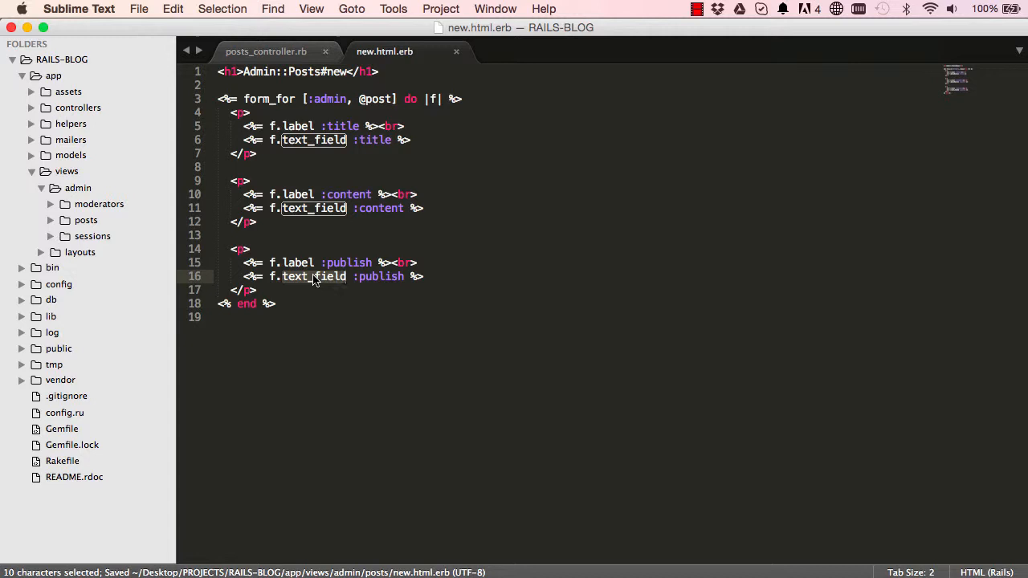
pyautogui.write('check_bo')
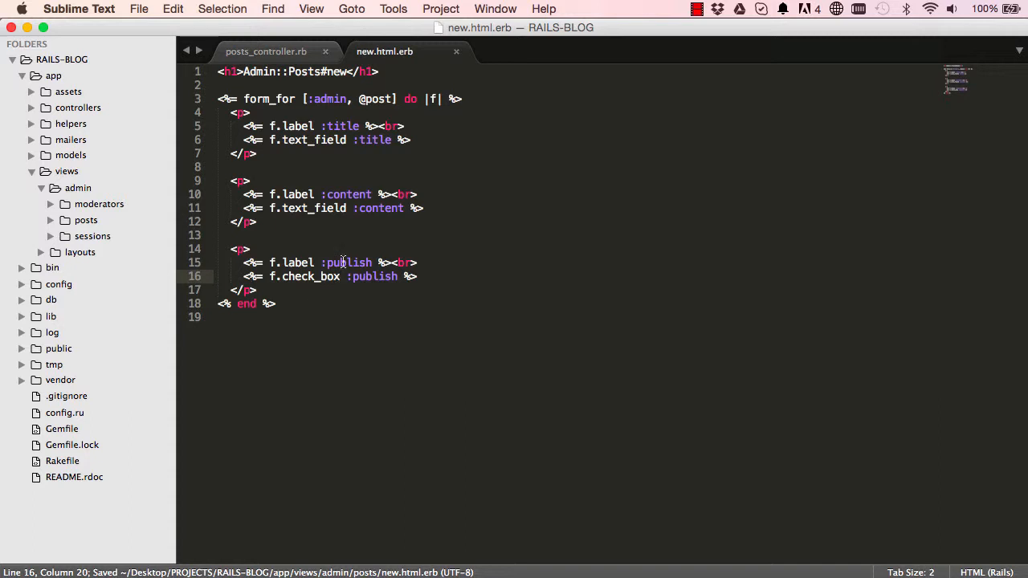
pyautogui.moveTo(283, 366)
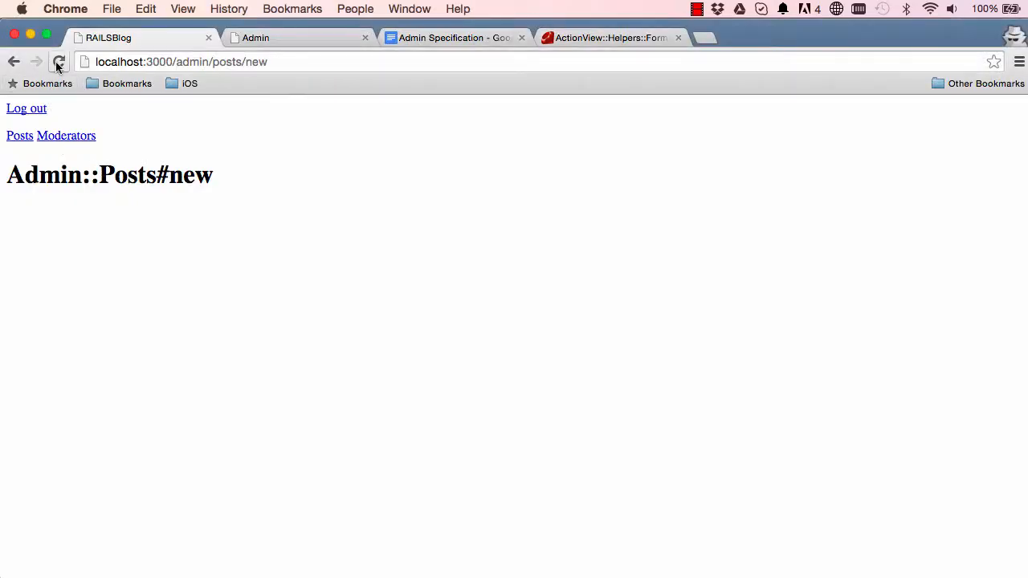
# Reload /admin/posts/new to render Title, Content and Publish fields, then view the posts table in MySQL Workbench.
pyautogui.click(57, 61)
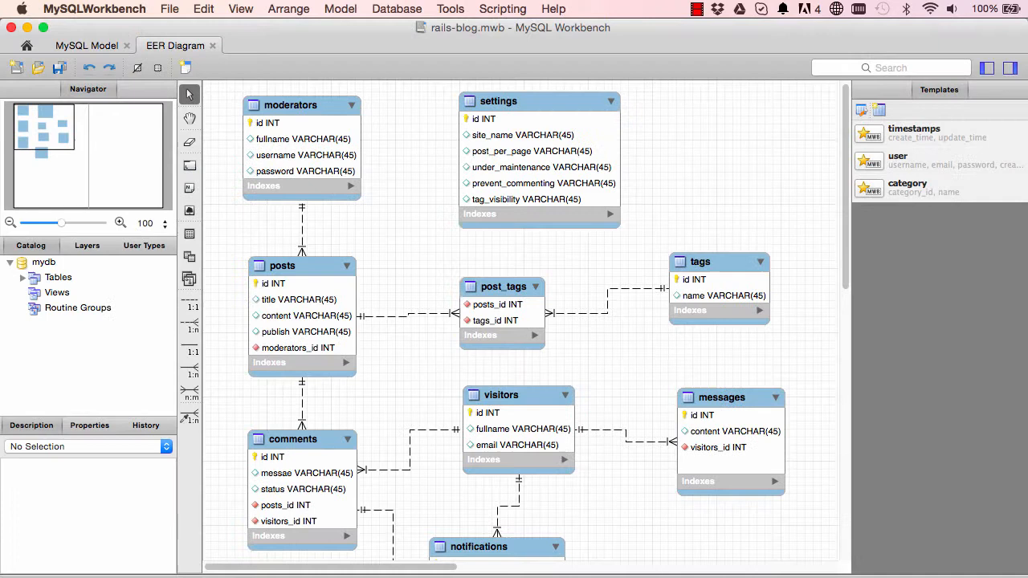
pyautogui.click(610, 304)
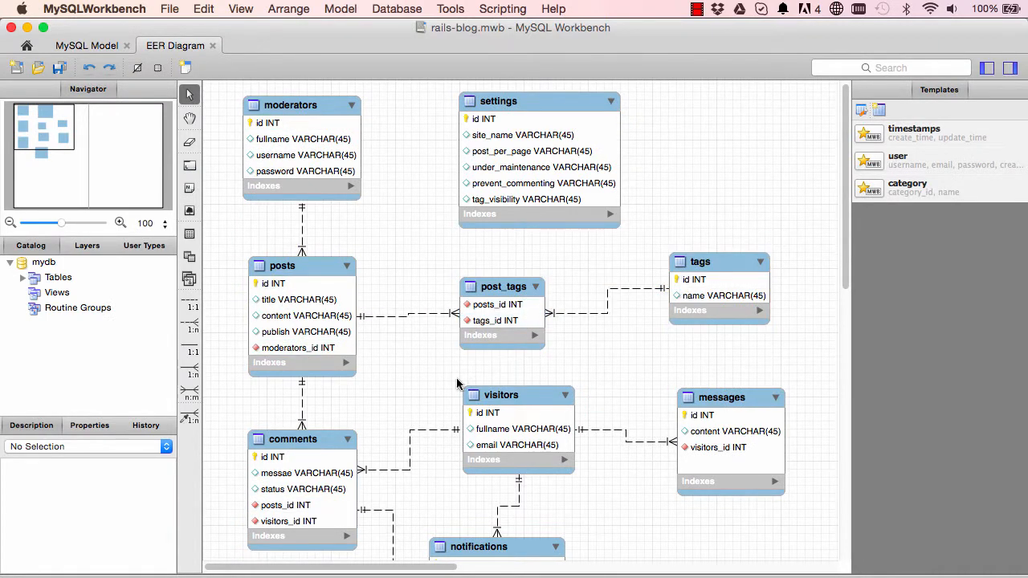
pyautogui.moveTo(723, 293)
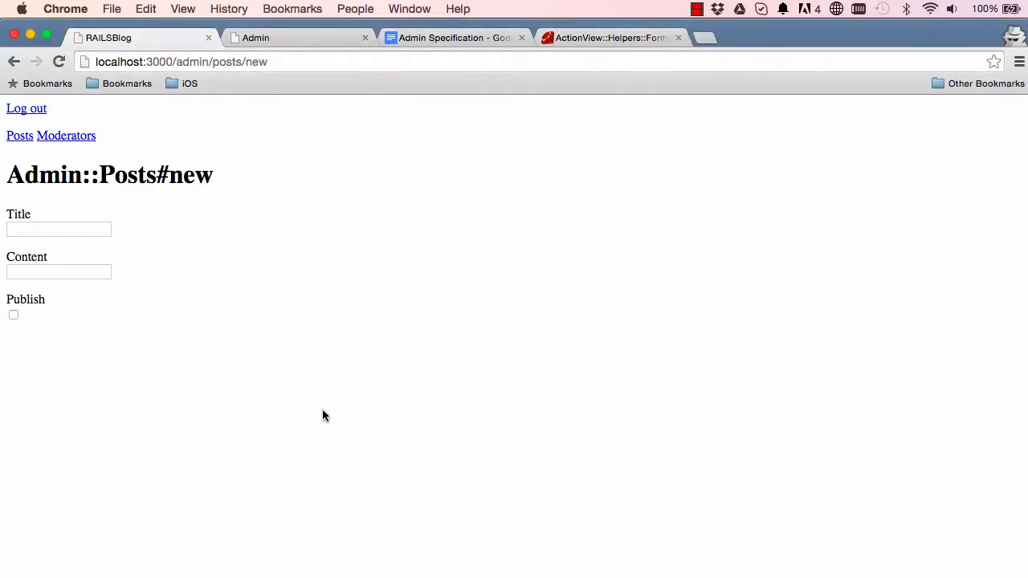
# Scroll the ActionView FormOptionsHelper docs down to the select examples for belongs_to associations.
pyautogui.click(610, 38)
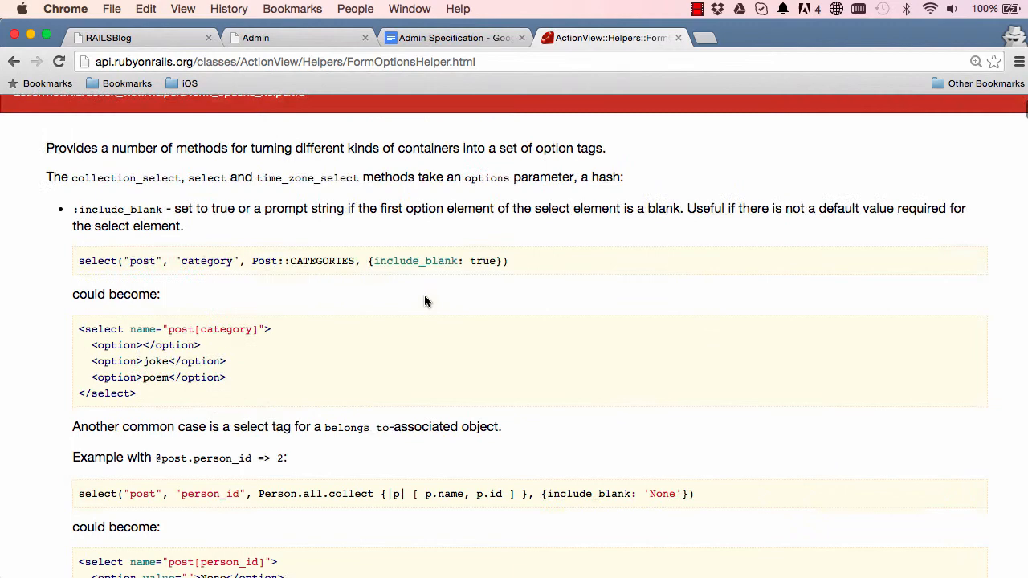
pyautogui.scroll(3)
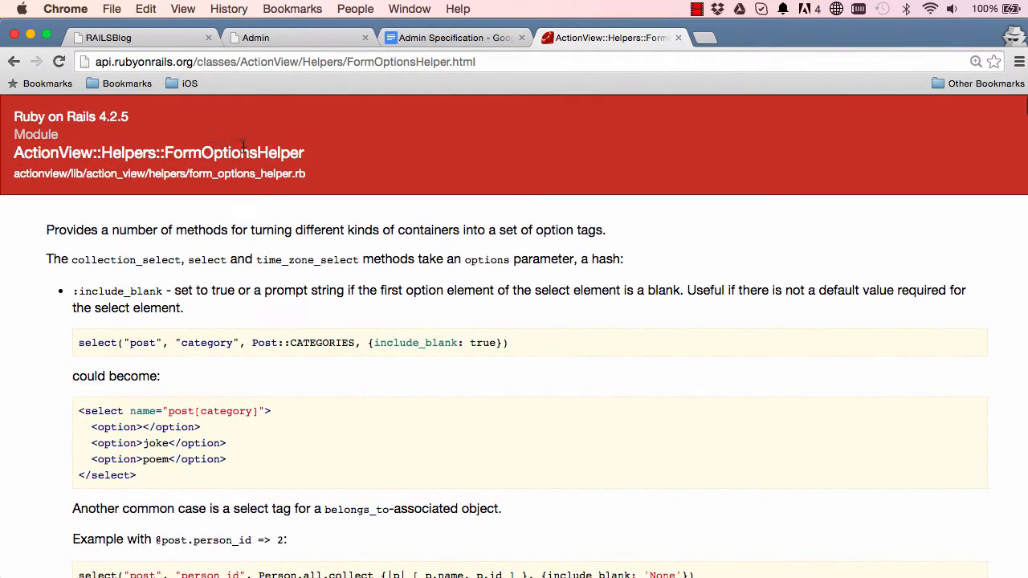
pyautogui.scroll(-3)
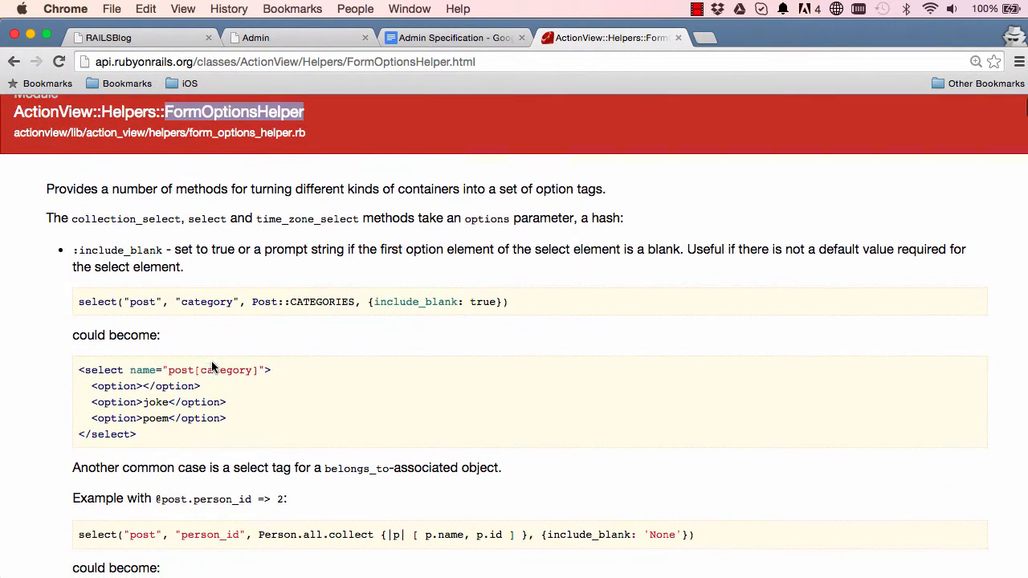
pyautogui.scroll(-3)
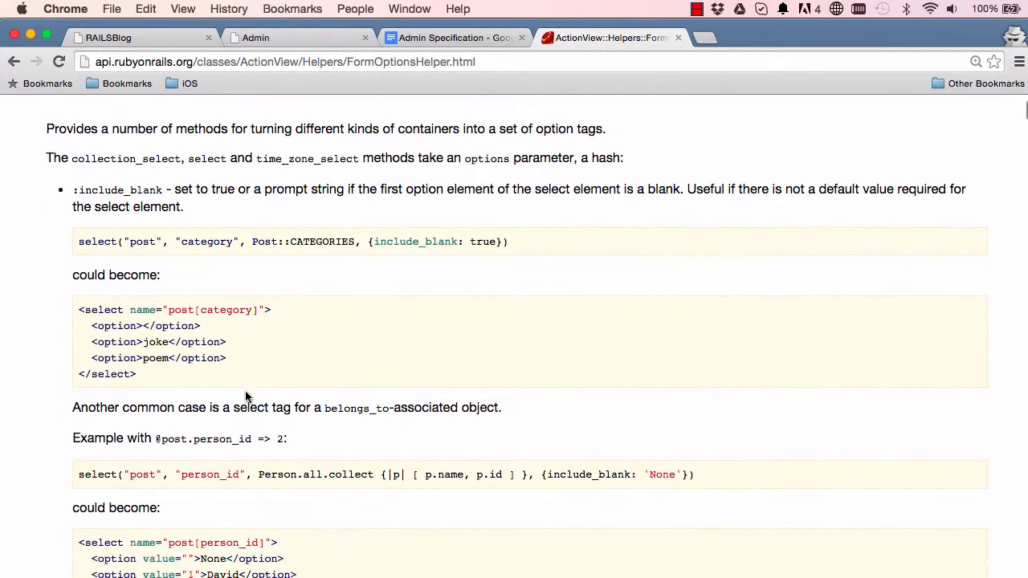
pyautogui.scroll(-3)
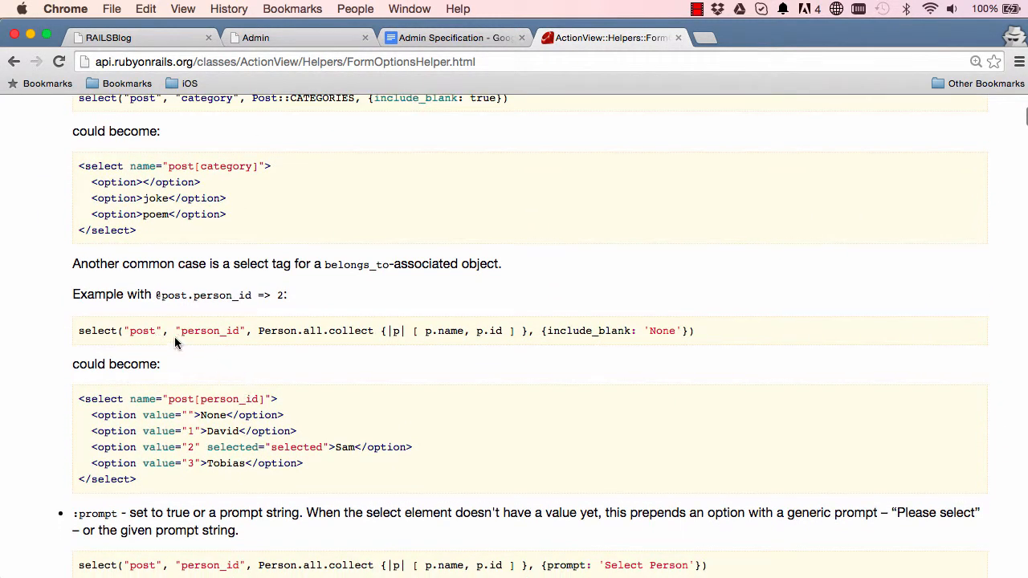
pyautogui.scroll(-3)
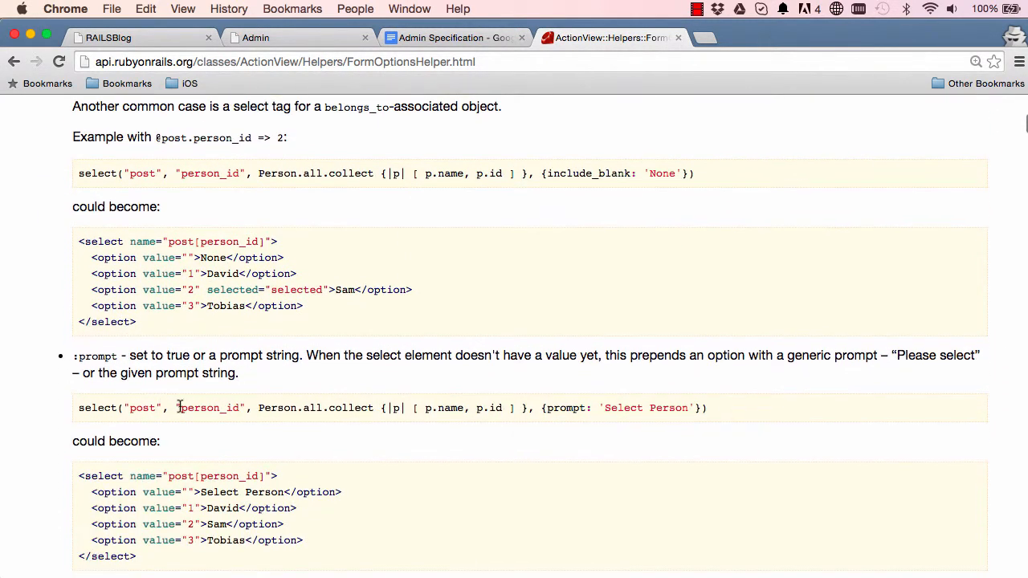
pyautogui.moveTo(431, 425)
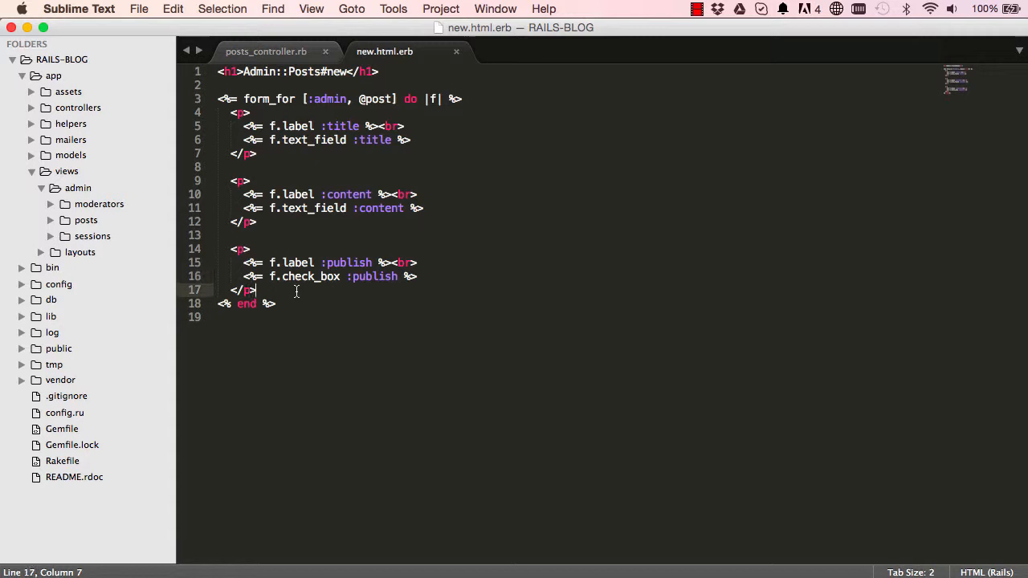
# Add <%= f.select :tag_ids, Tag.all.collect {|t| [t.name, t.id]} to the form.
pyautogui.press('enter')
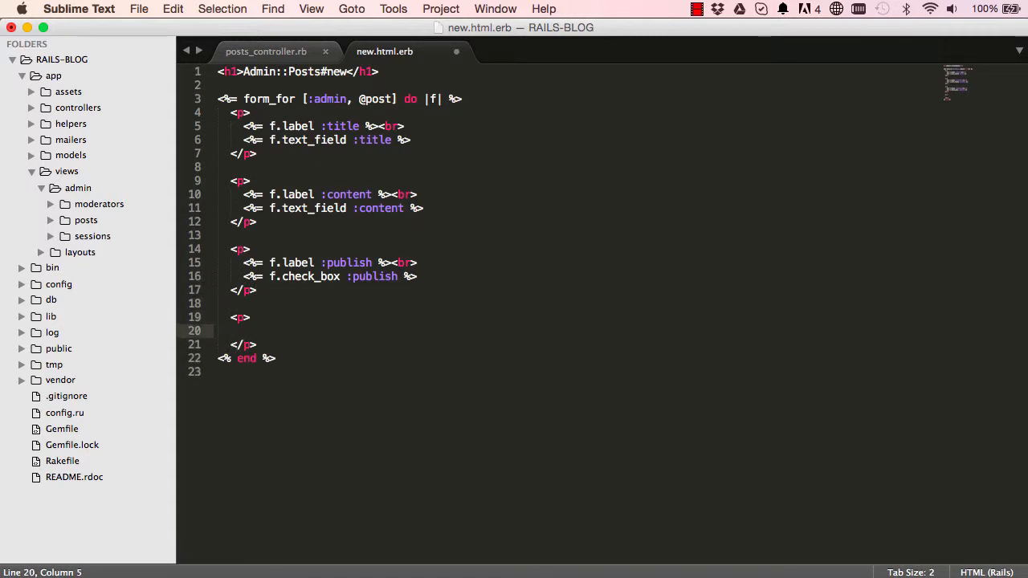
pyautogui.write('<%=')
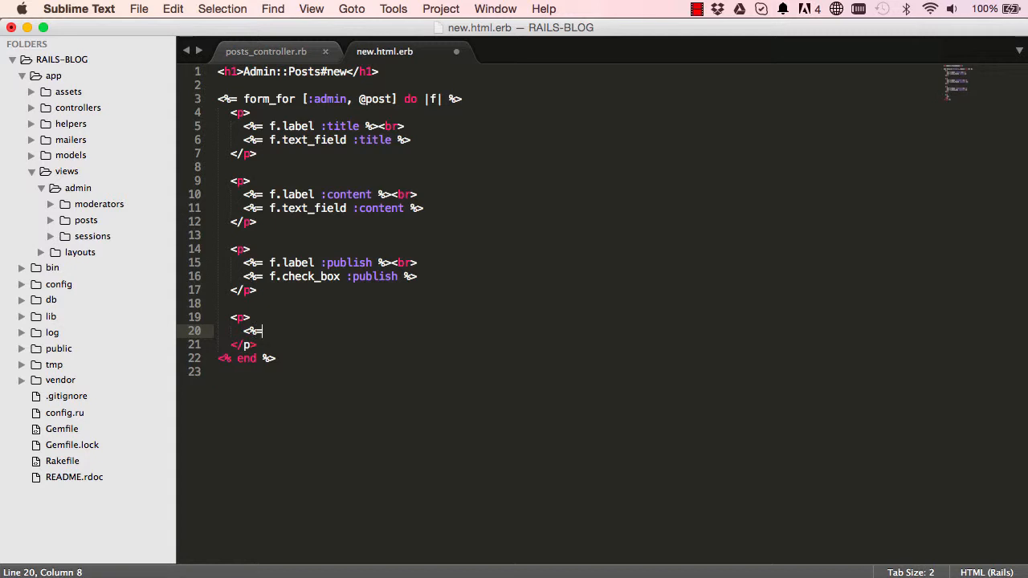
pyautogui.write('f.sele')
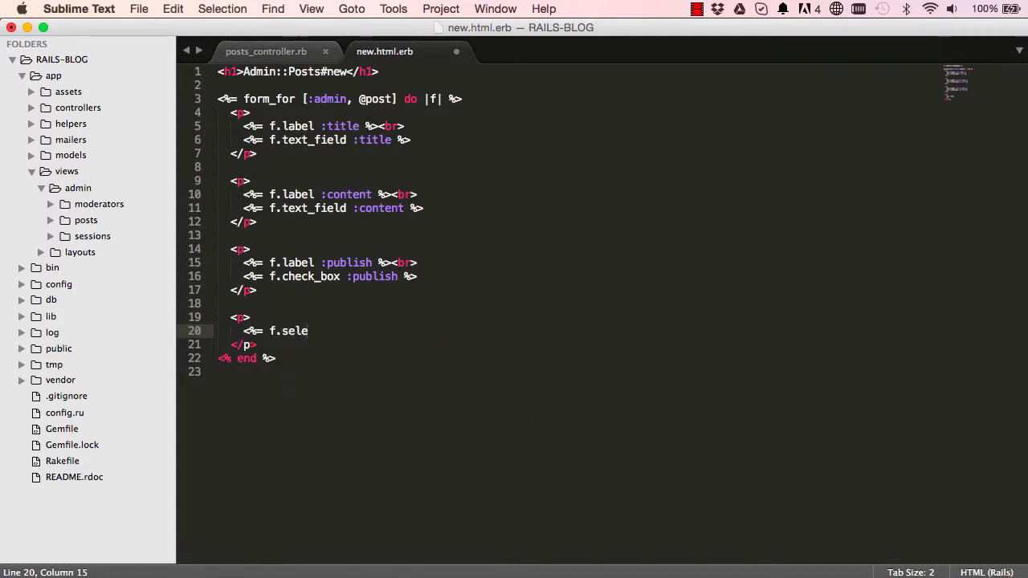
pyautogui.write('ct')
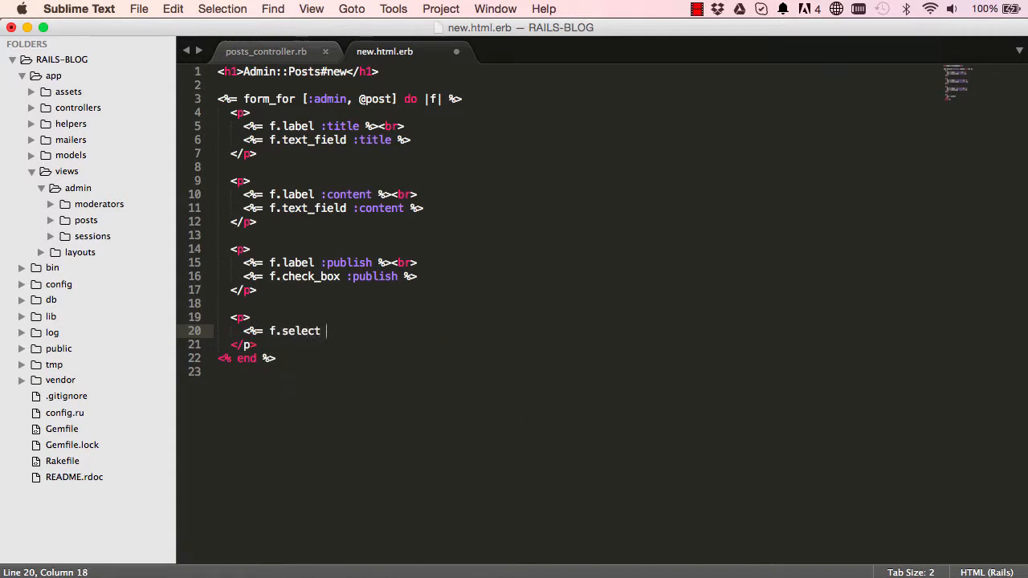
pyautogui.write(':tag_')
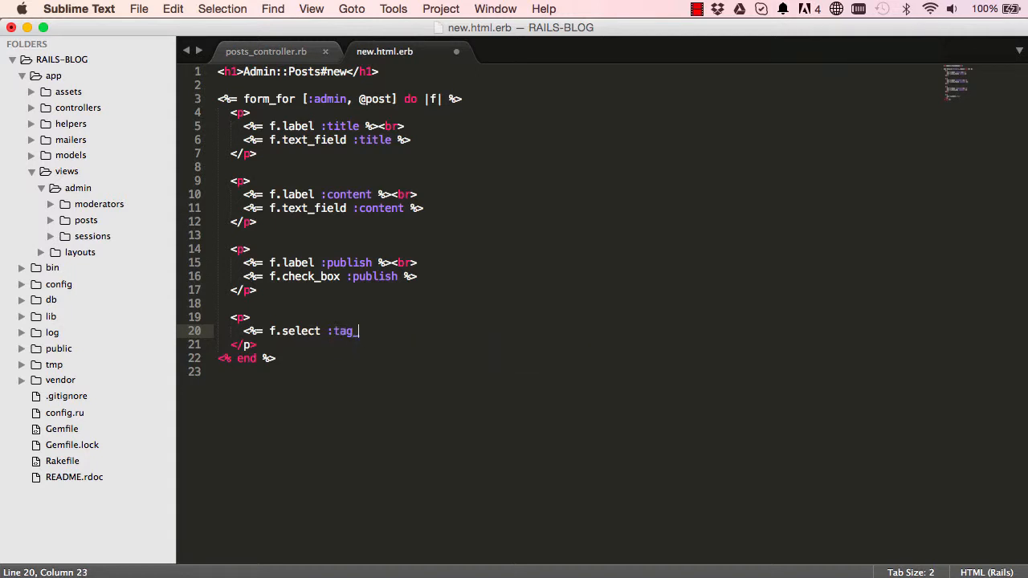
pyautogui.write('ids, Tag')
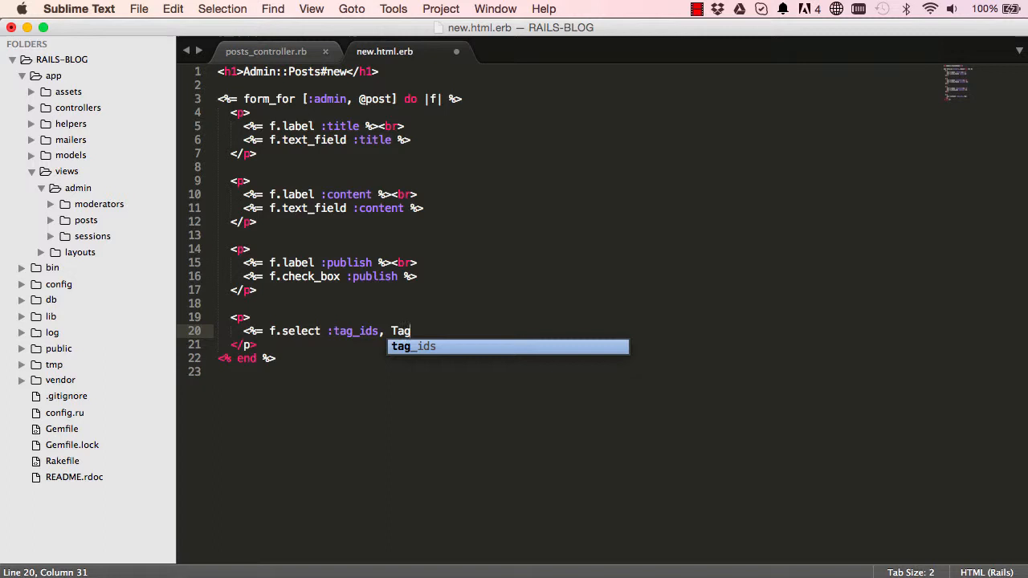
pyautogui.write('.all.collect')
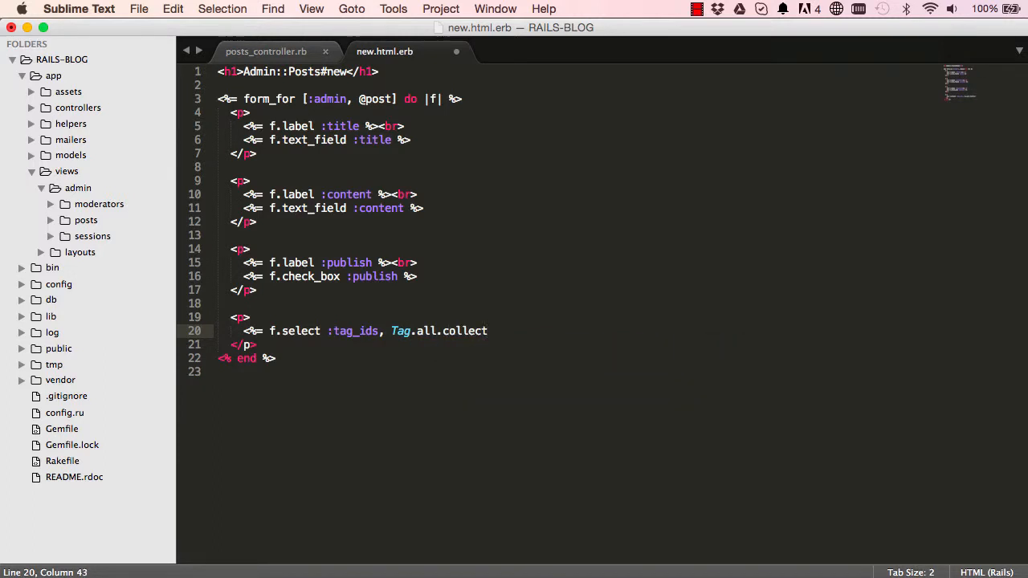
pyautogui.write('{}')
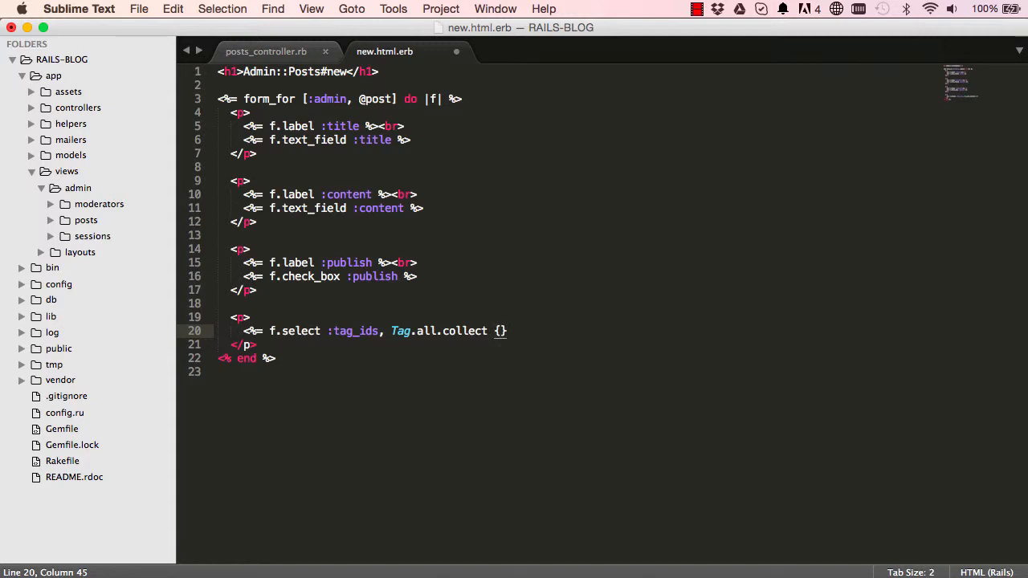
pyautogui.write('t|')
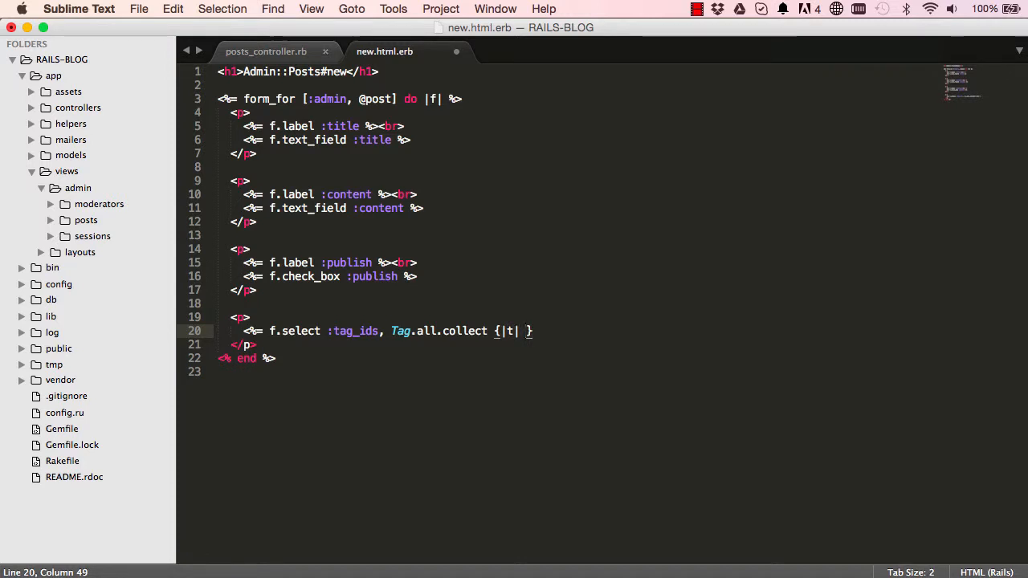
pyautogui.write('[t.name, t')
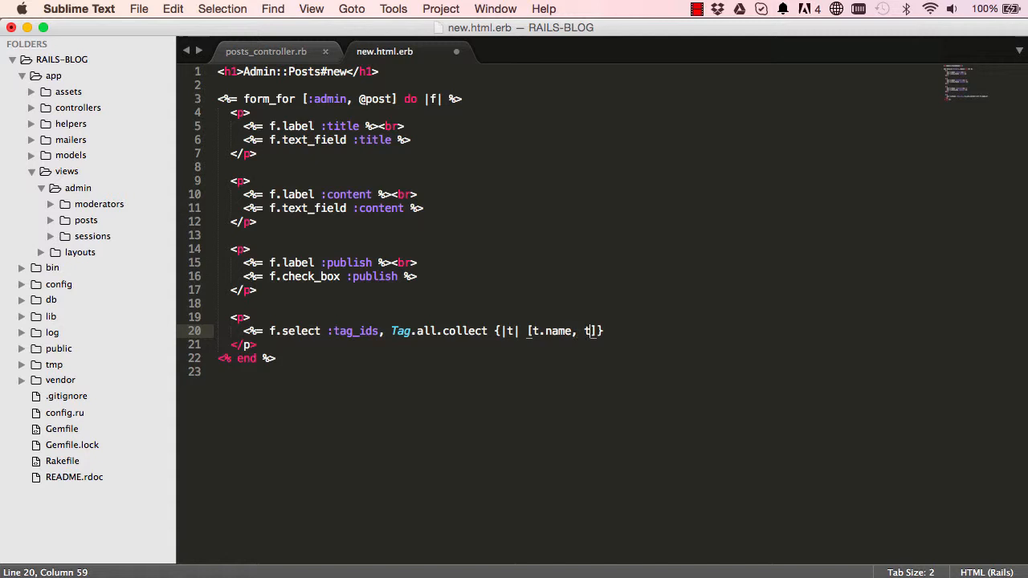
pyautogui.write('.id')
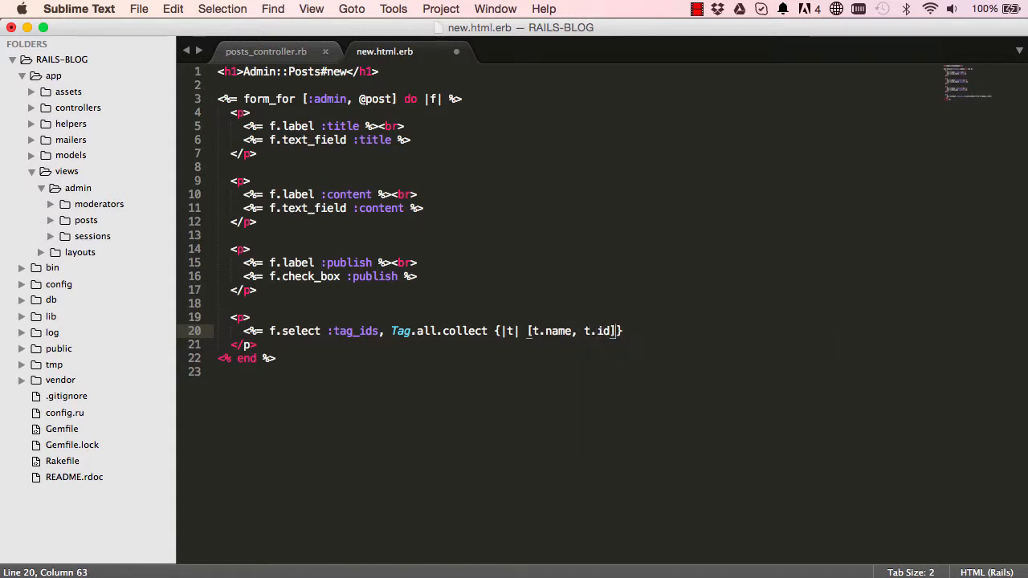
pyautogui.write('},')
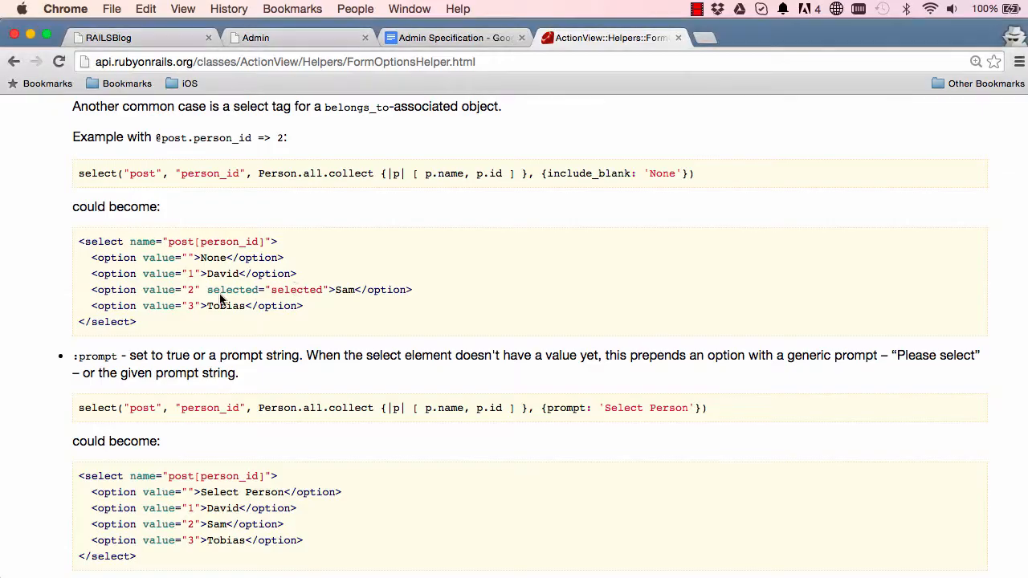
pyautogui.moveTo(620, 428)
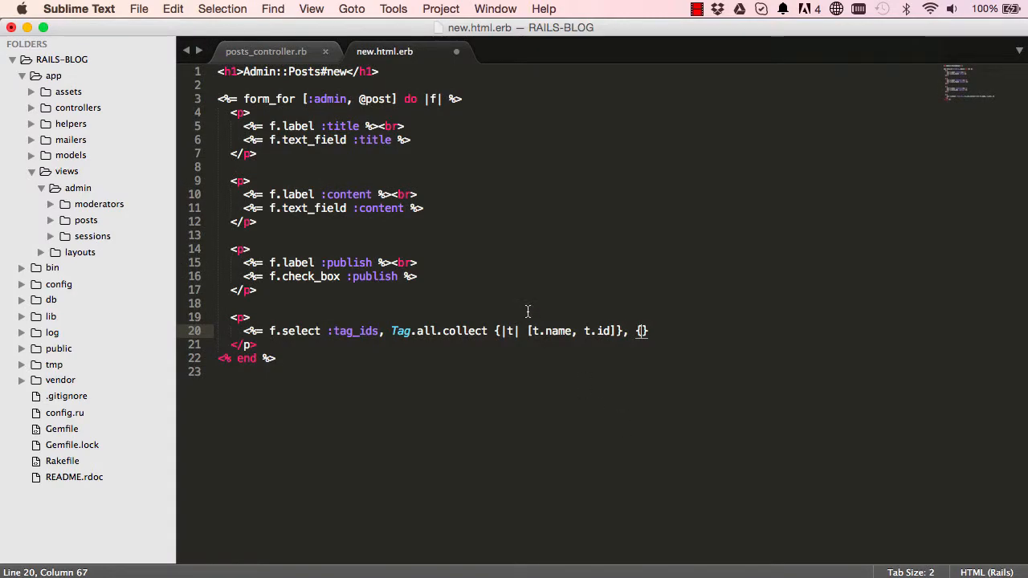
# Finish the select with {prompt: 'Select Tag'}, multiple: true, checking the docs for the syntax.
pyautogui.write('p')
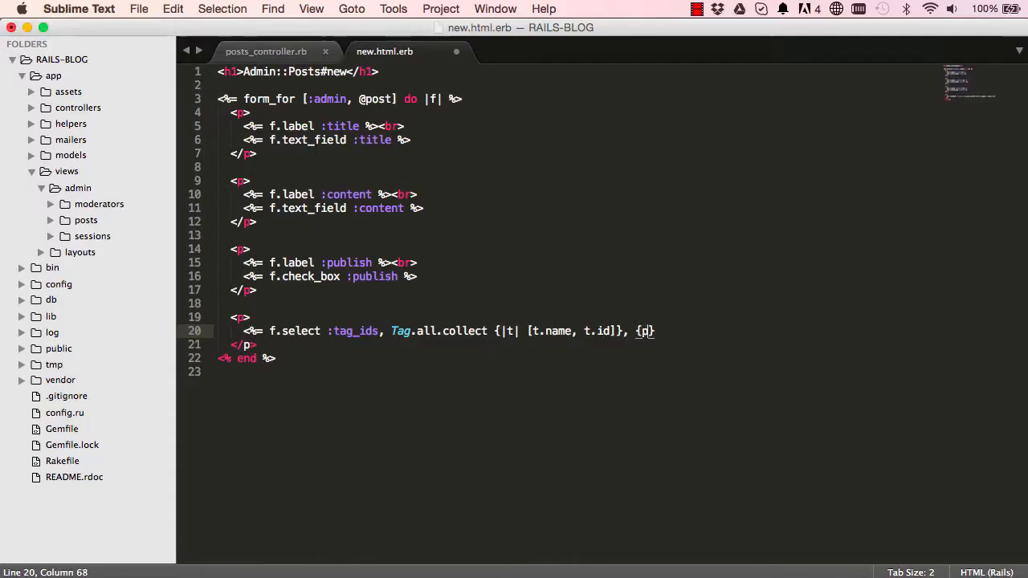
pyautogui.write('rompt:')
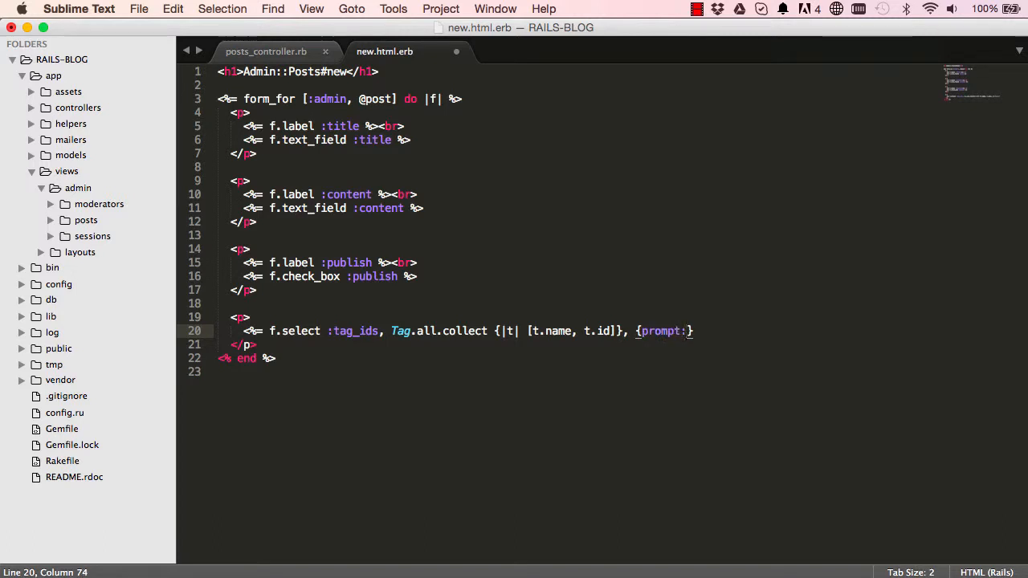
pyautogui.click(613, 39)
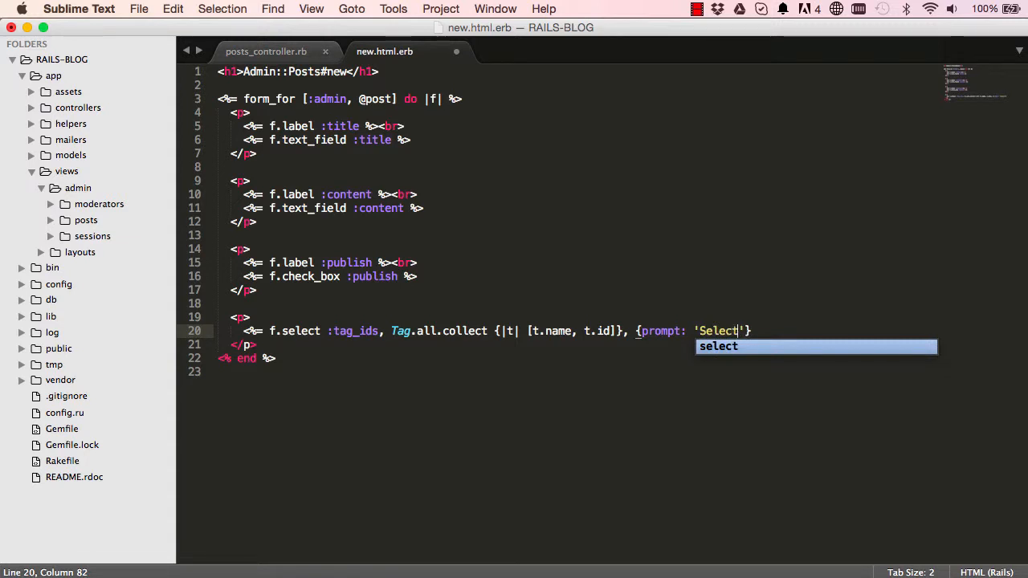
pyautogui.write('Tag')
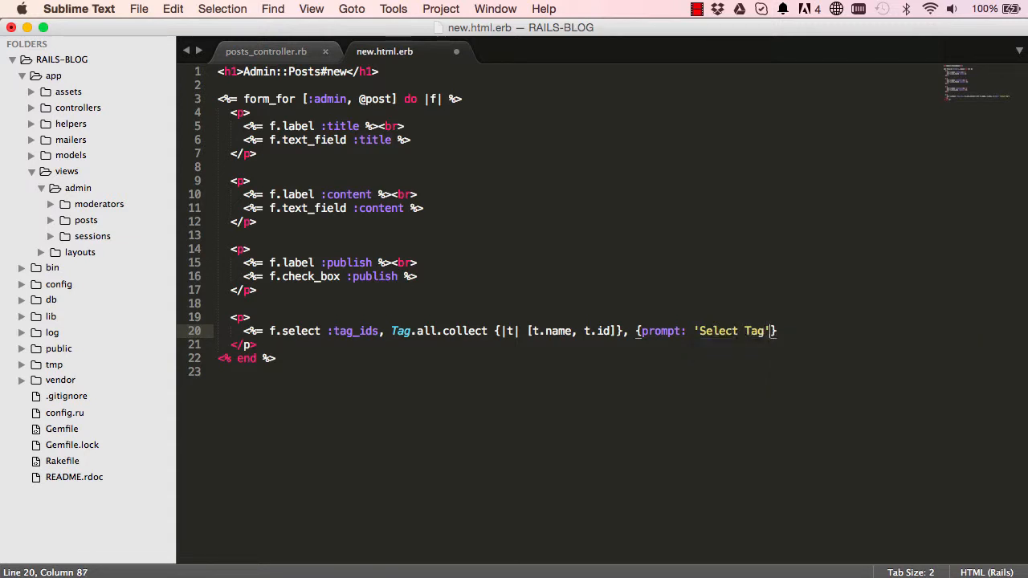
pyautogui.write(',')
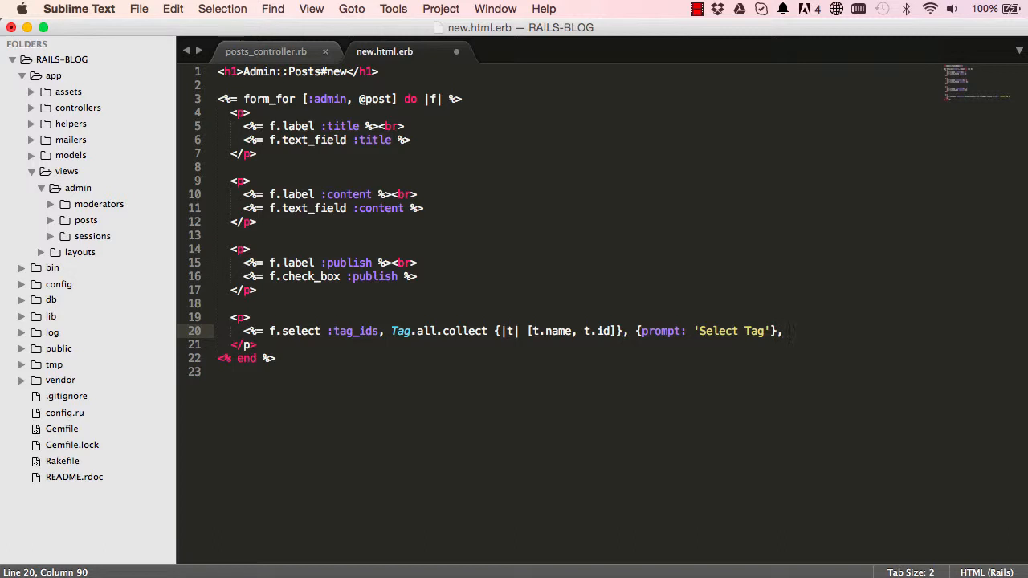
pyautogui.write(':multiple')
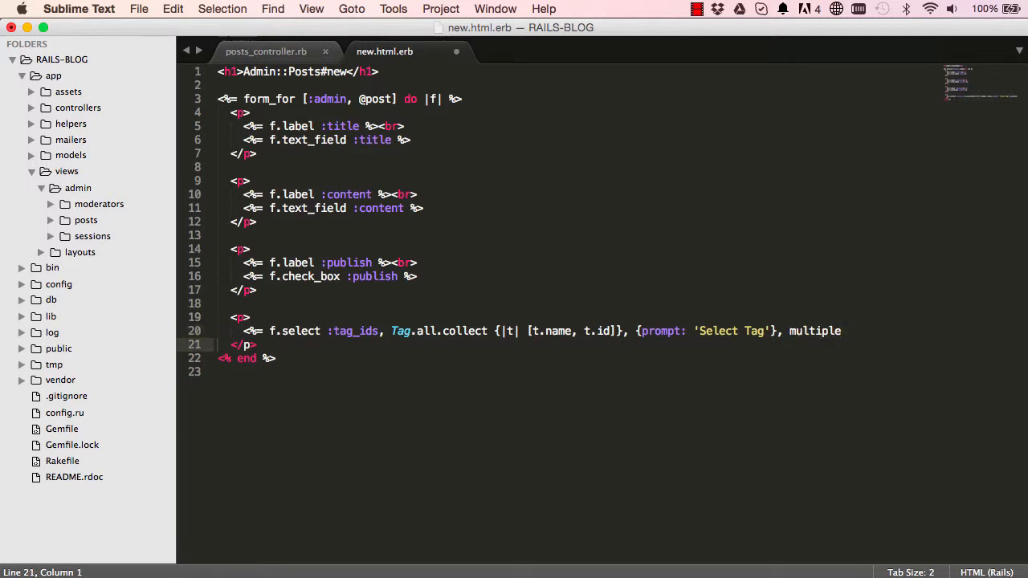
pyautogui.write(': :')
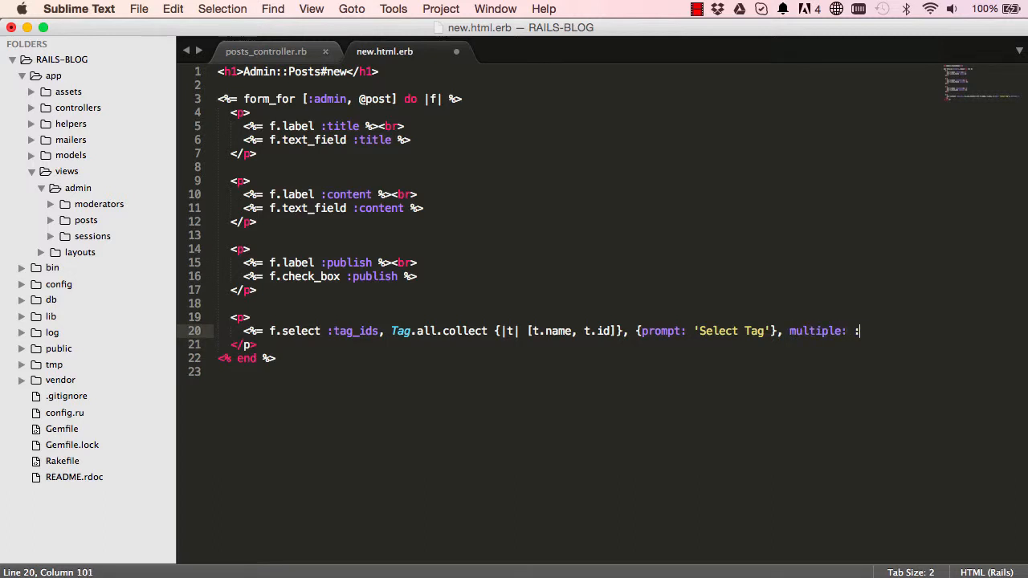
pyautogui.write('true %>')
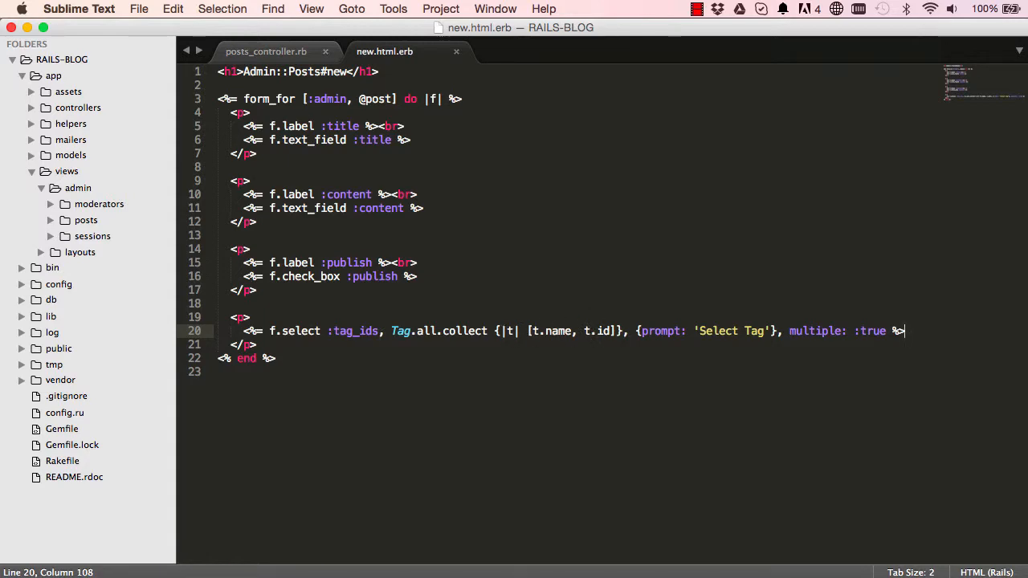
# Reload the new post form and examine the HasManyThroughAssociationNotFoundError naming post_tags in Post.
pyautogui.click(613, 39)
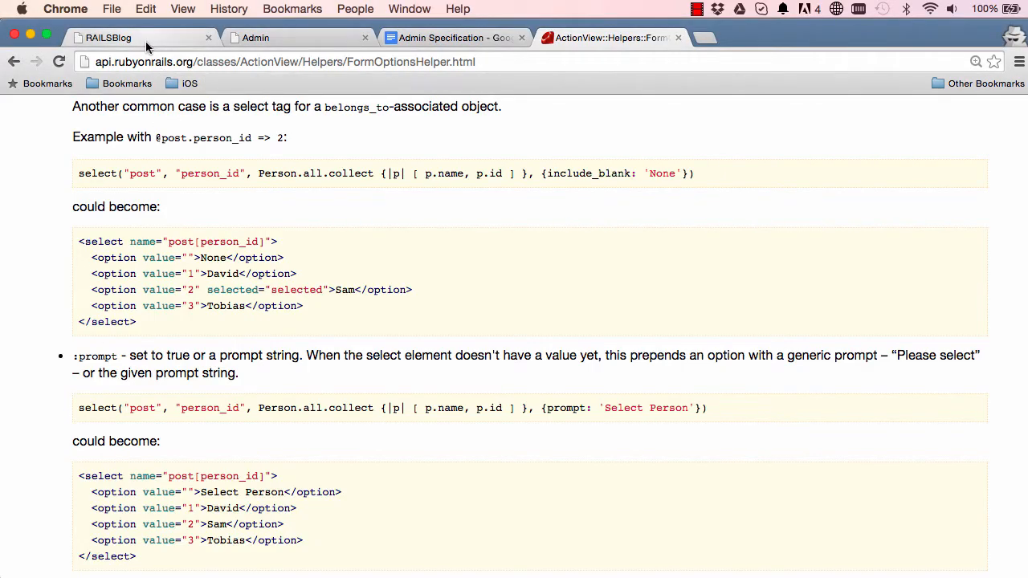
pyautogui.click(141, 39)
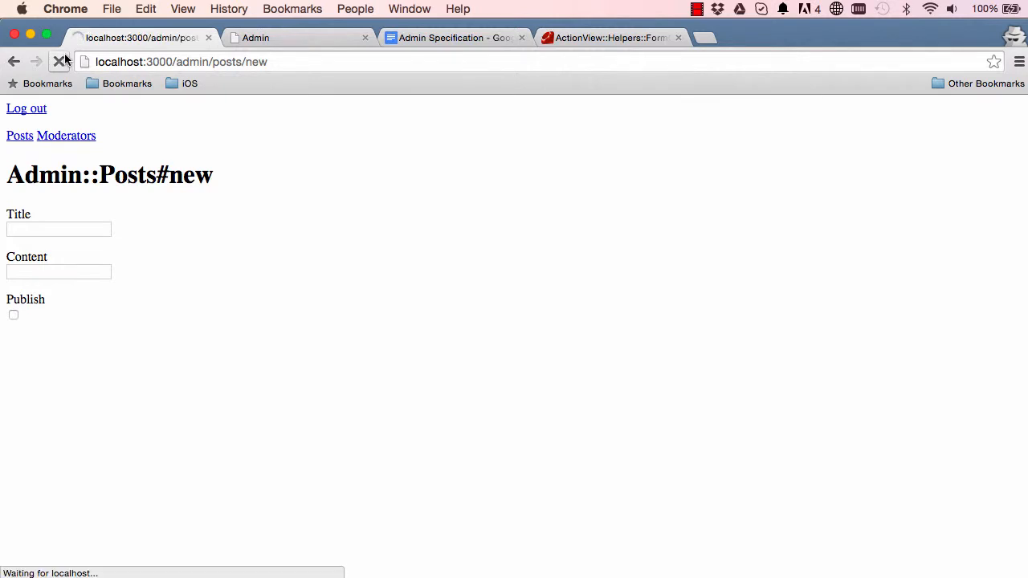
pyautogui.click(58, 61)
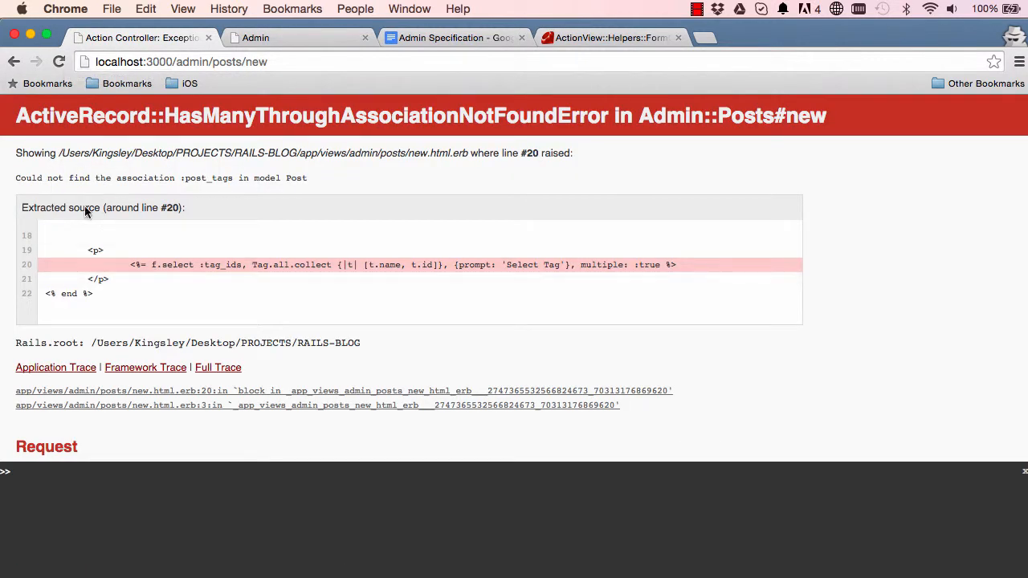
pyautogui.doubleClick(209, 177)
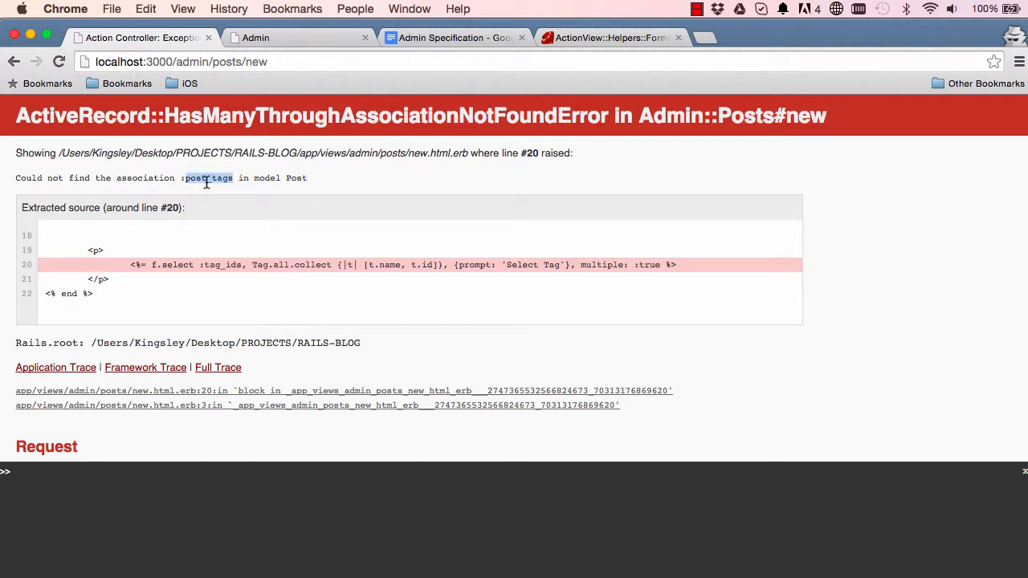
pyautogui.doubleClick(295, 177)
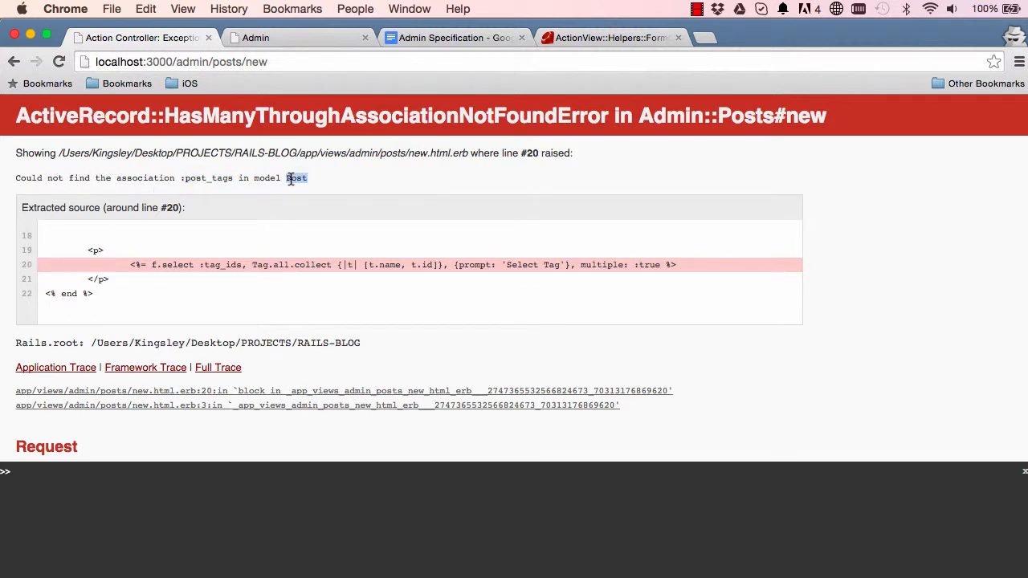
pyautogui.doubleClick(207, 177)
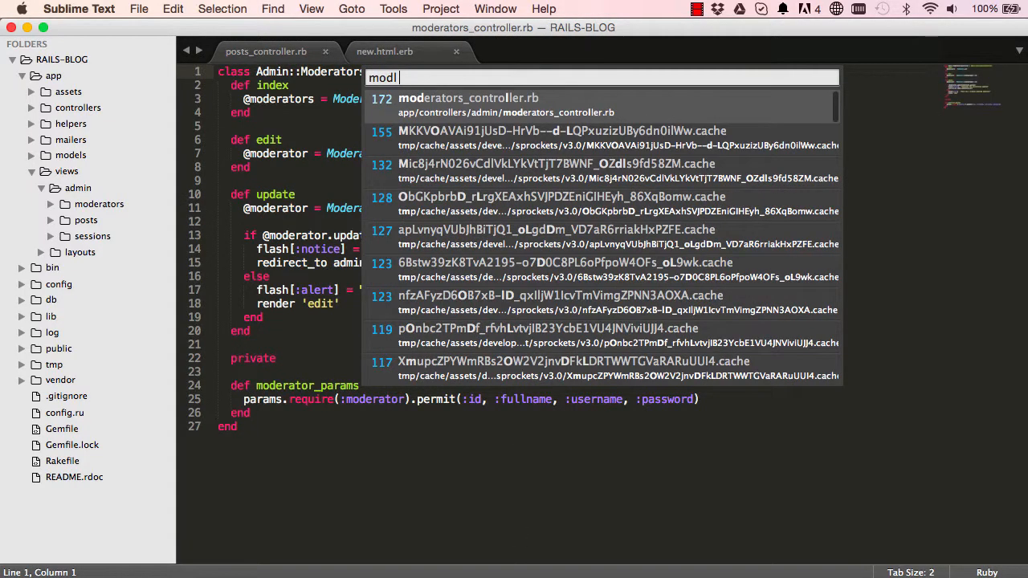
# In post.rb add has_many :post_tags above has_many :tags, through: :post_tags.
pyautogui.write('o')
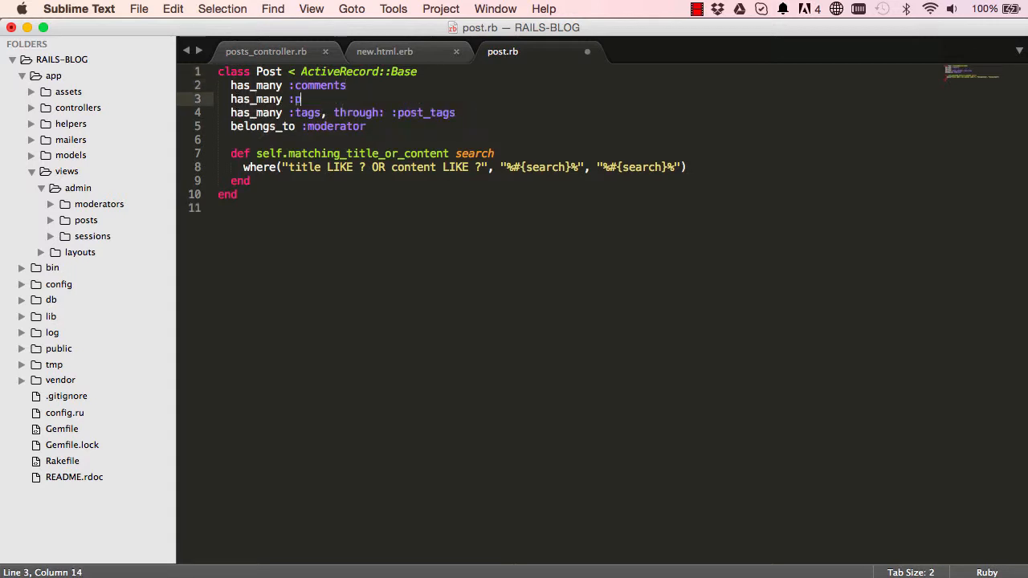
pyautogui.write('ost_tags')
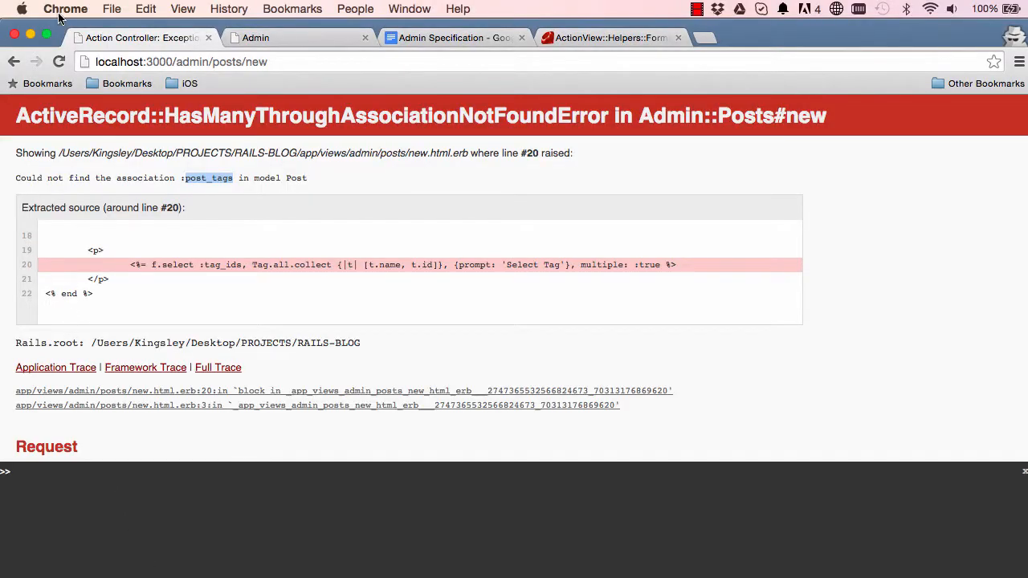
# Reload the new post error page, then switch back to the post form template.
pyautogui.click(58, 61)
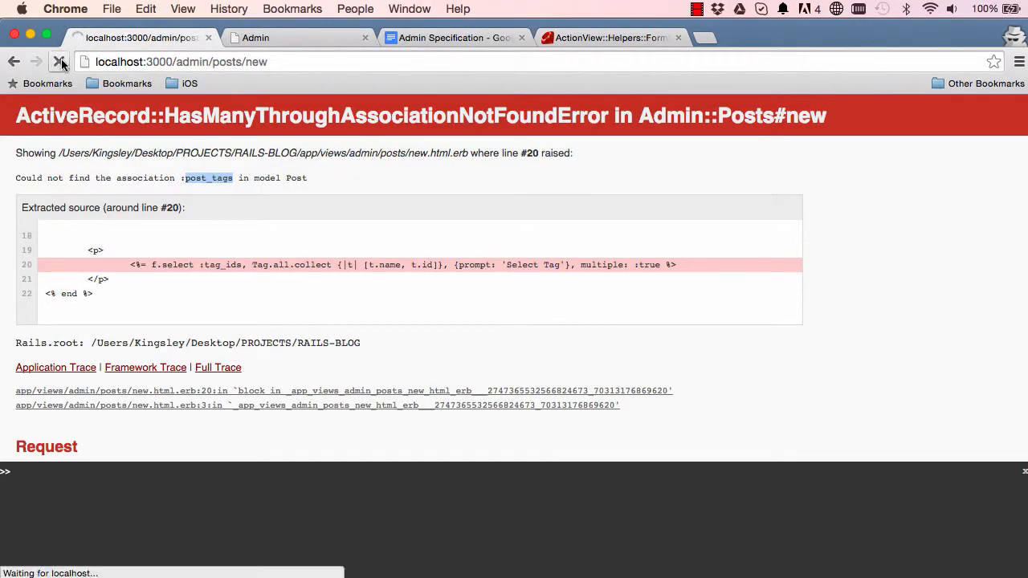
pyautogui.click(61, 61)
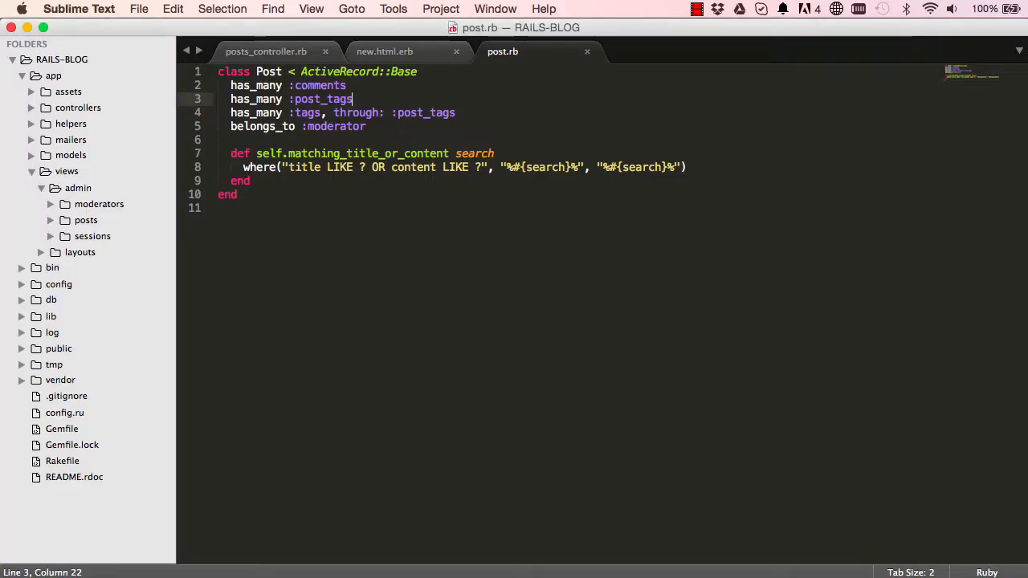
pyautogui.click(383, 51)
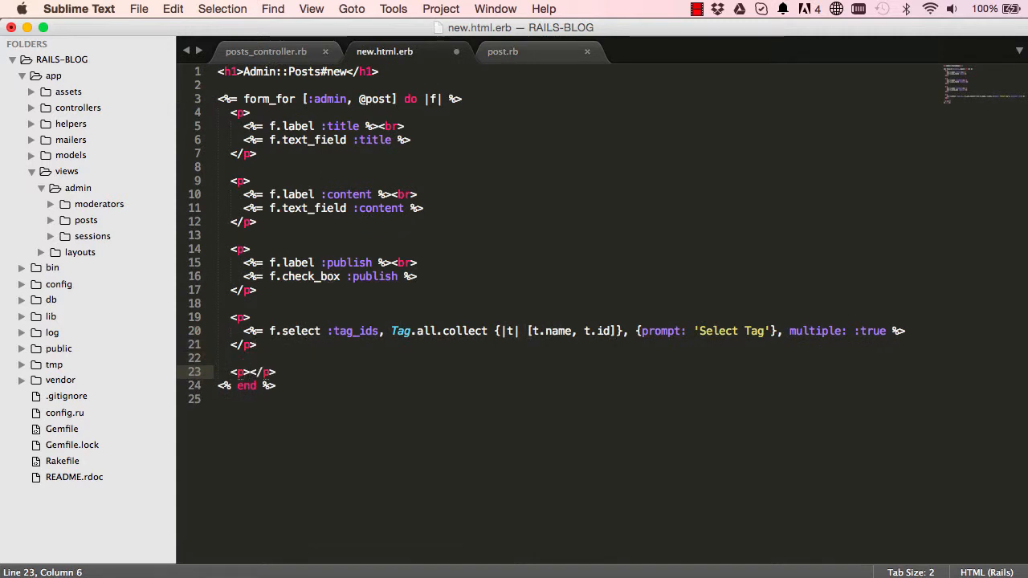
# Add an f.submit button paragraph to new.html.erb and reload the form page.
pyautogui.write('<%= <')
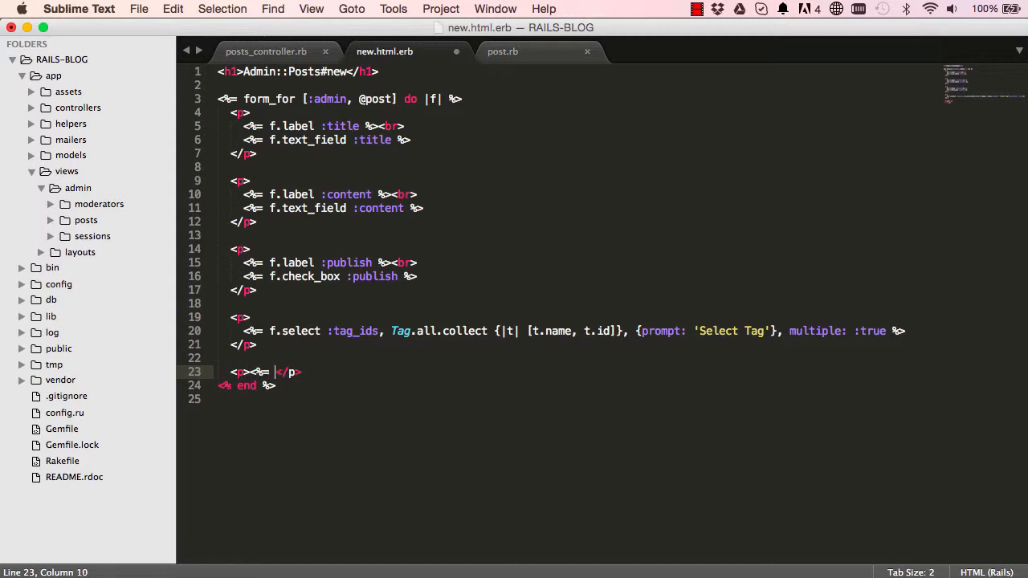
pyautogui.write('f.s')
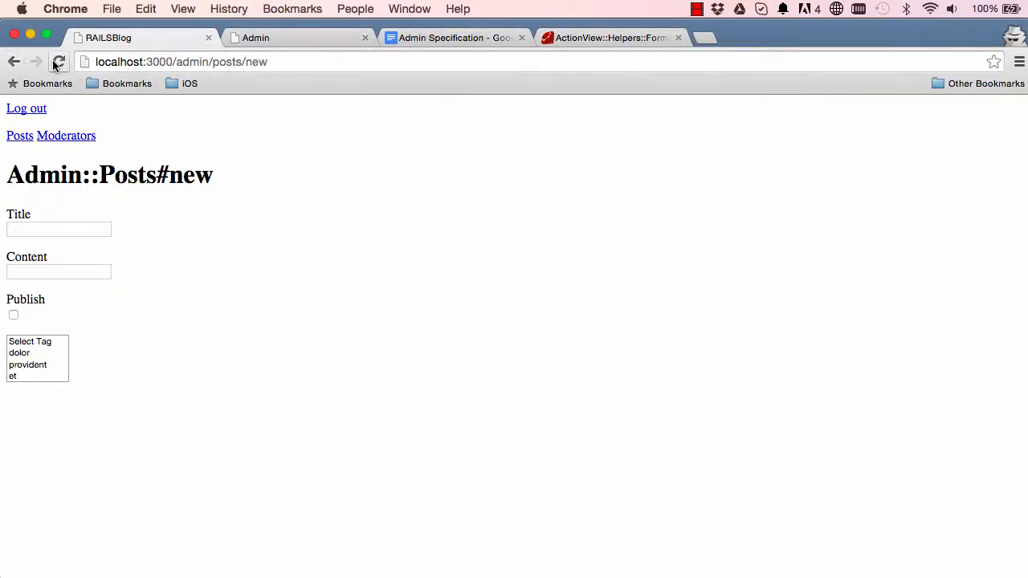
pyautogui.click(57, 61)
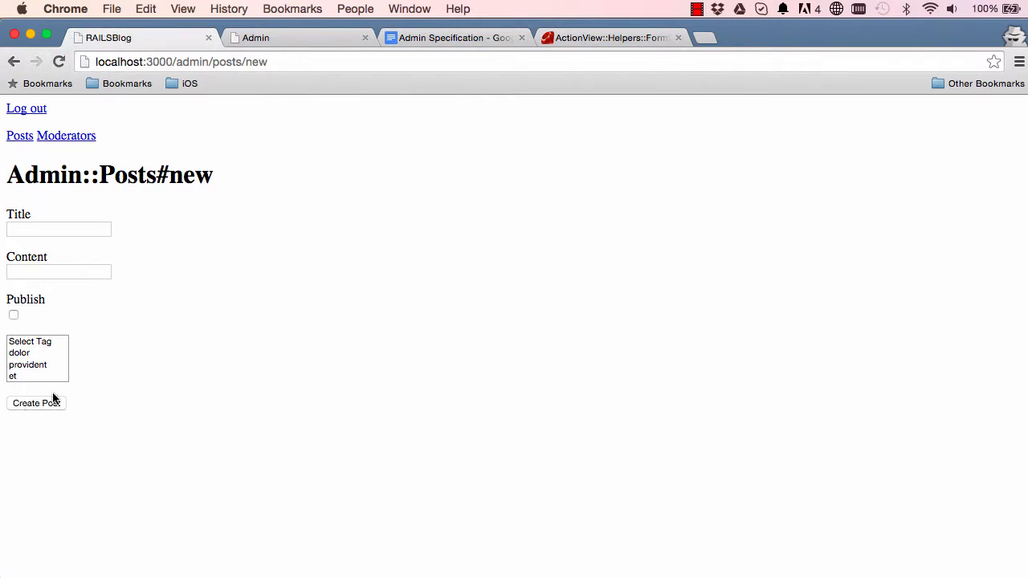
pyautogui.moveTo(45, 411)
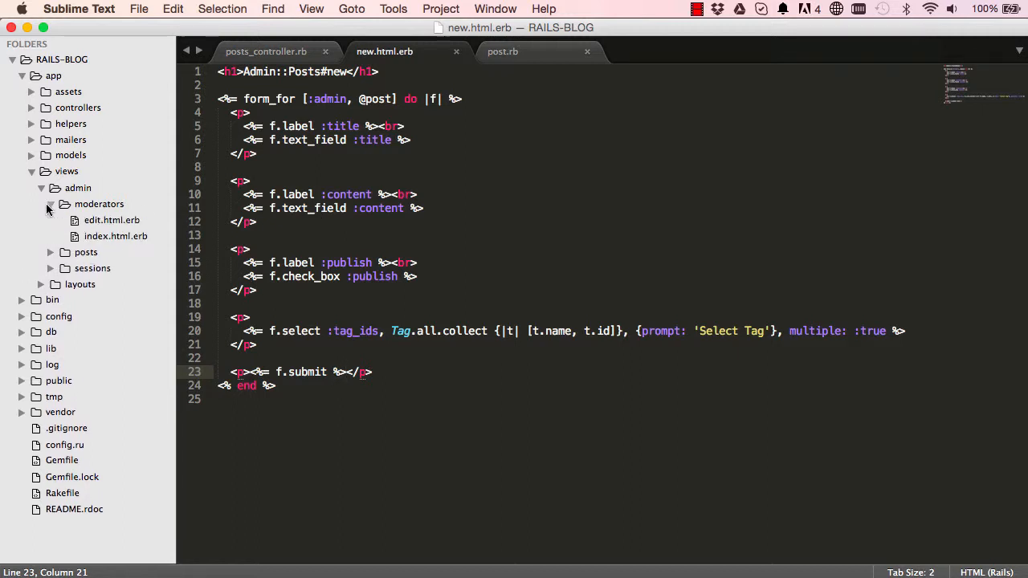
pyautogui.click(49, 203)
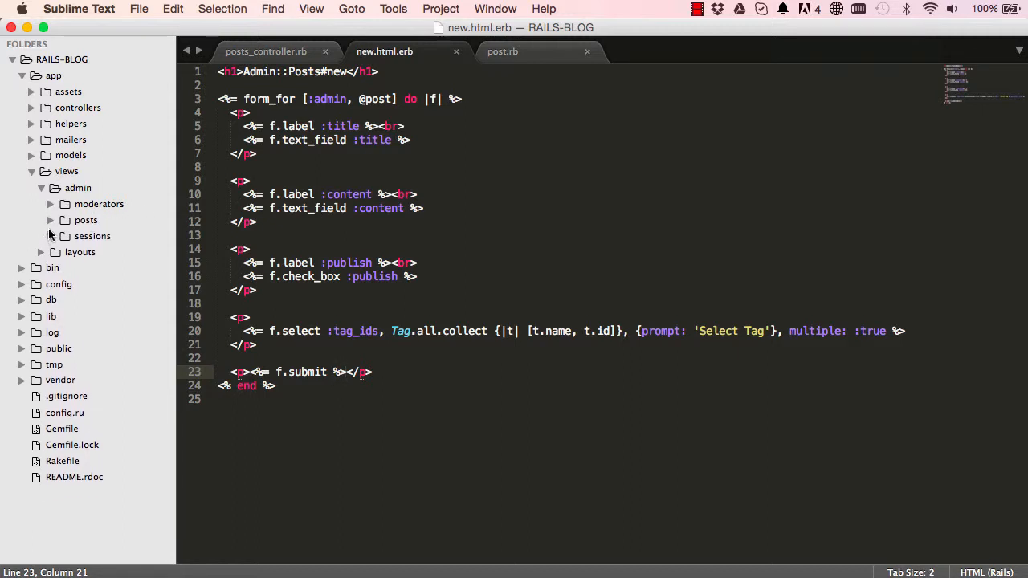
pyautogui.click(112, 251)
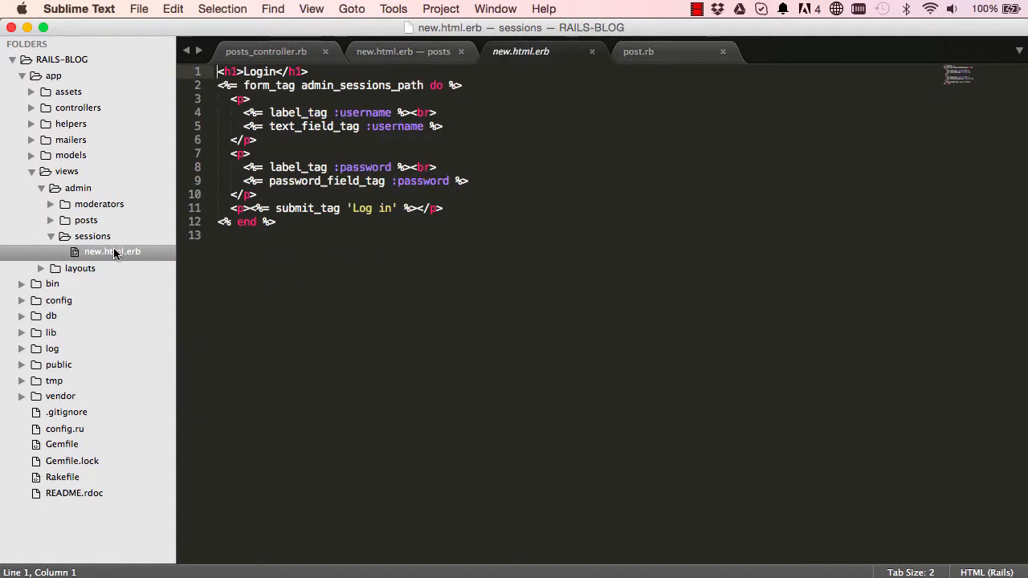
pyautogui.click(520, 51)
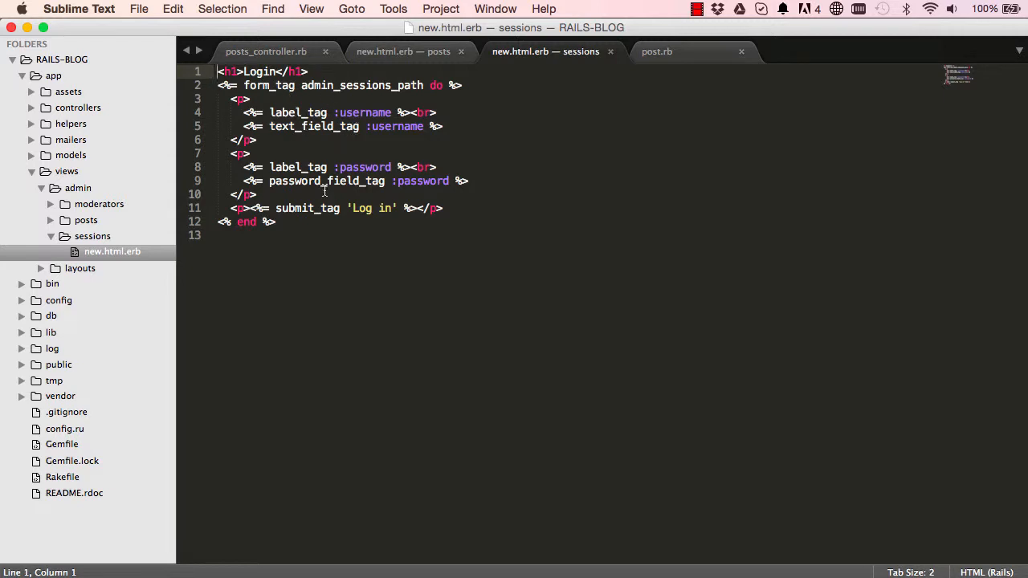
pyautogui.click(383, 52)
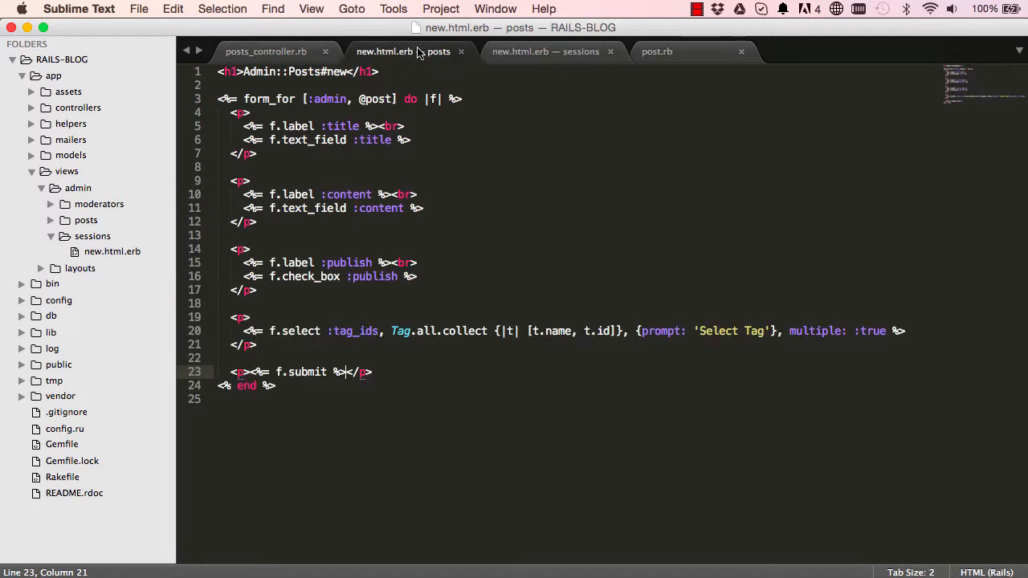
pyautogui.doubleClick(329, 100)
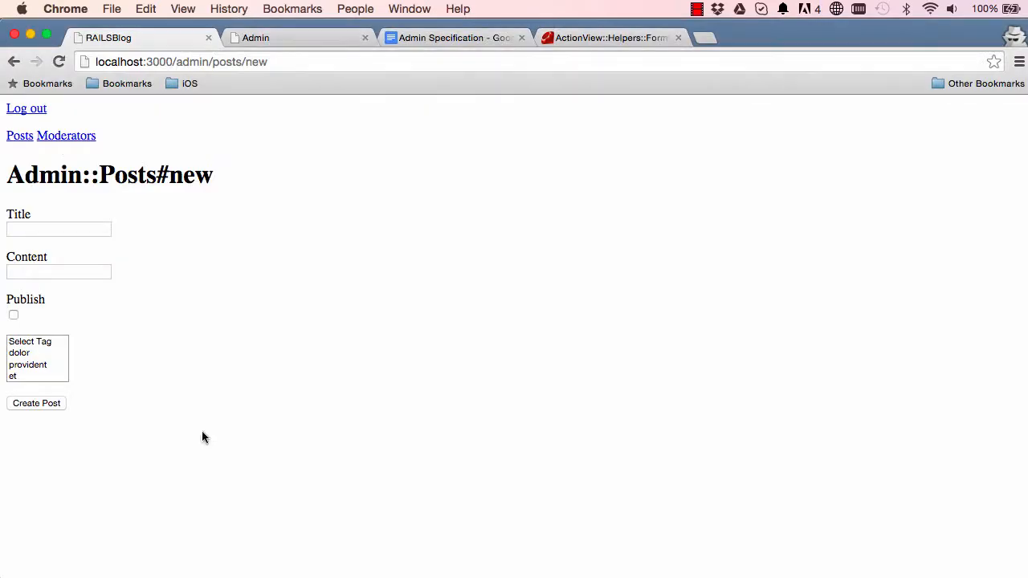
pyautogui.moveTo(33, 329)
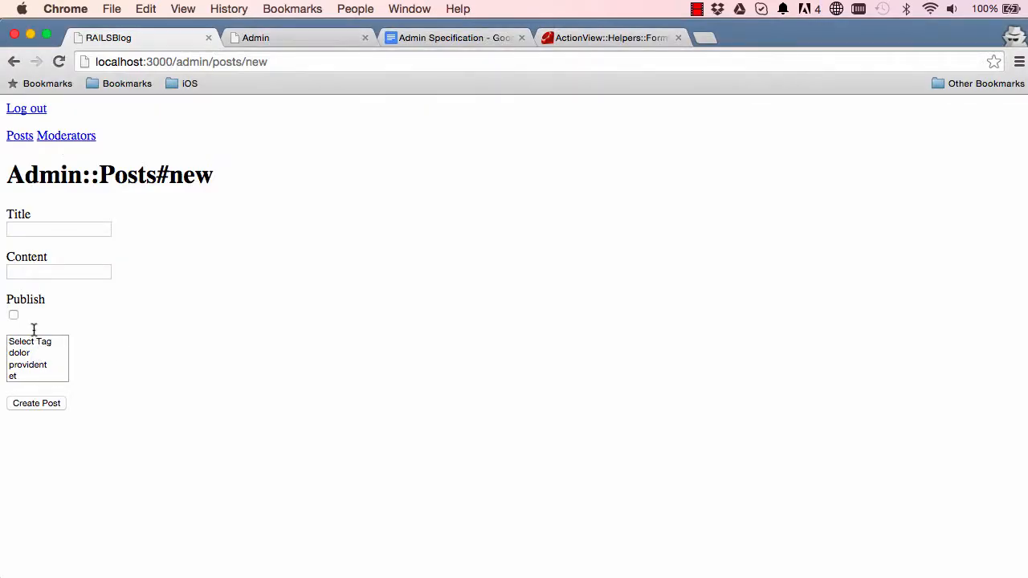
# Tick Publish and pick tags in the form, then choose the css tag in the mockup.
pyautogui.click(57, 272)
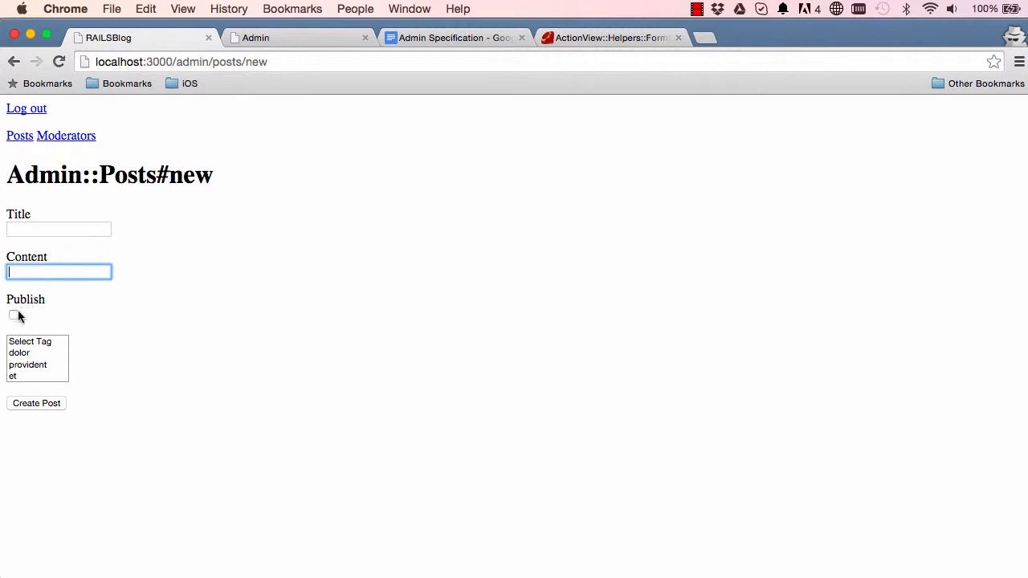
pyautogui.click(13, 313)
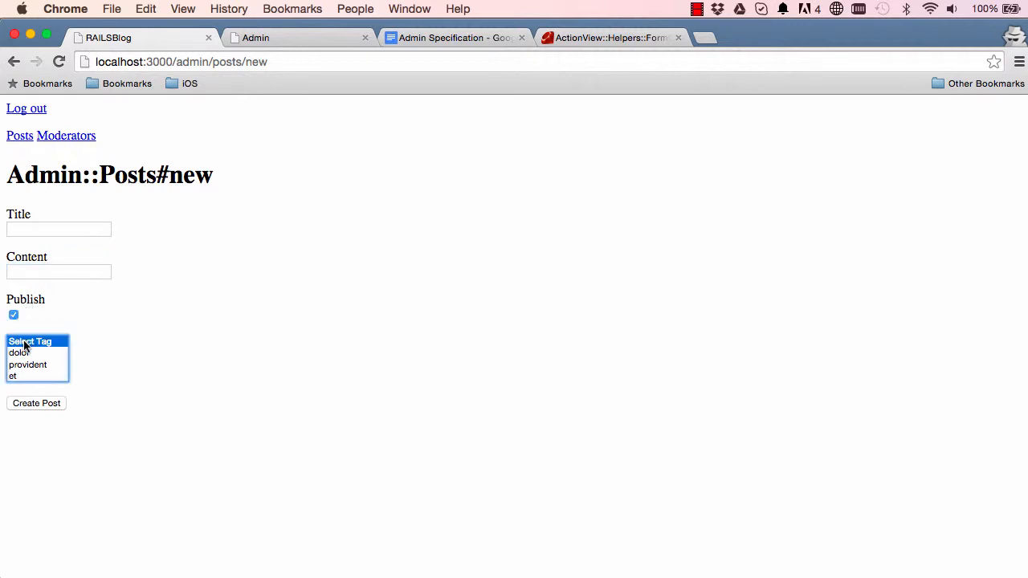
pyautogui.click(19, 354)
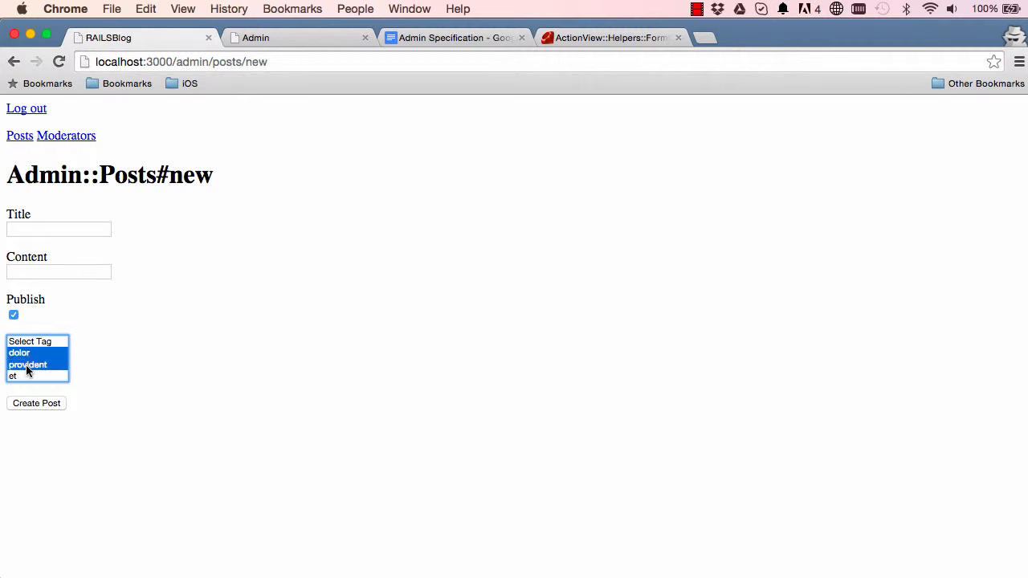
pyautogui.scroll(-3)
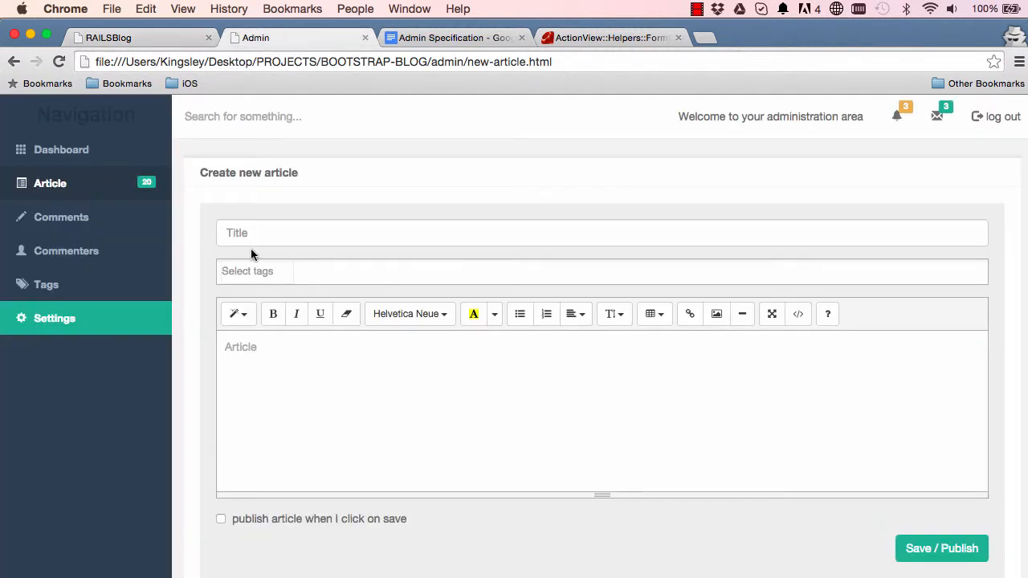
pyautogui.moveTo(183, 59)
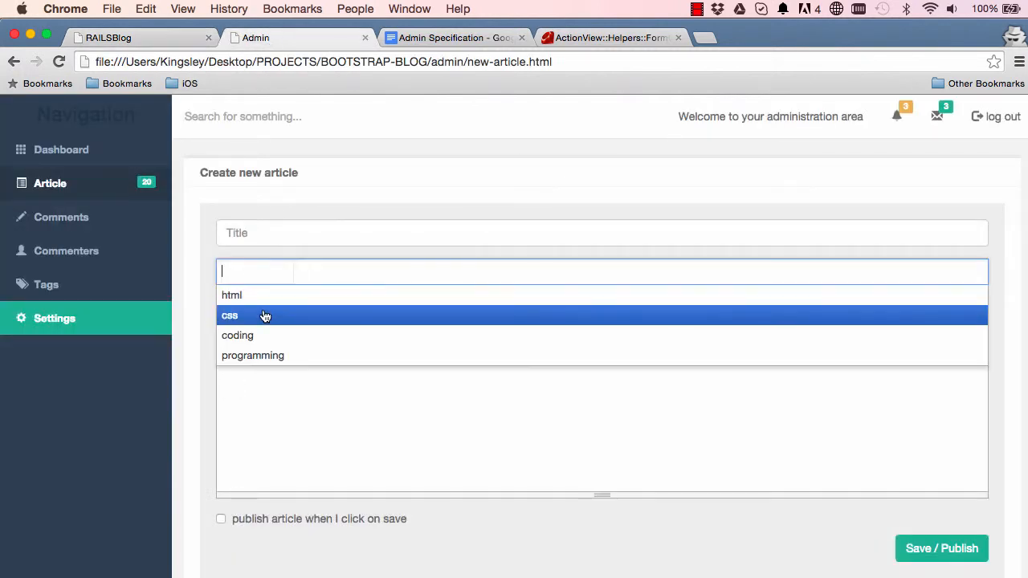
pyautogui.click(238, 335)
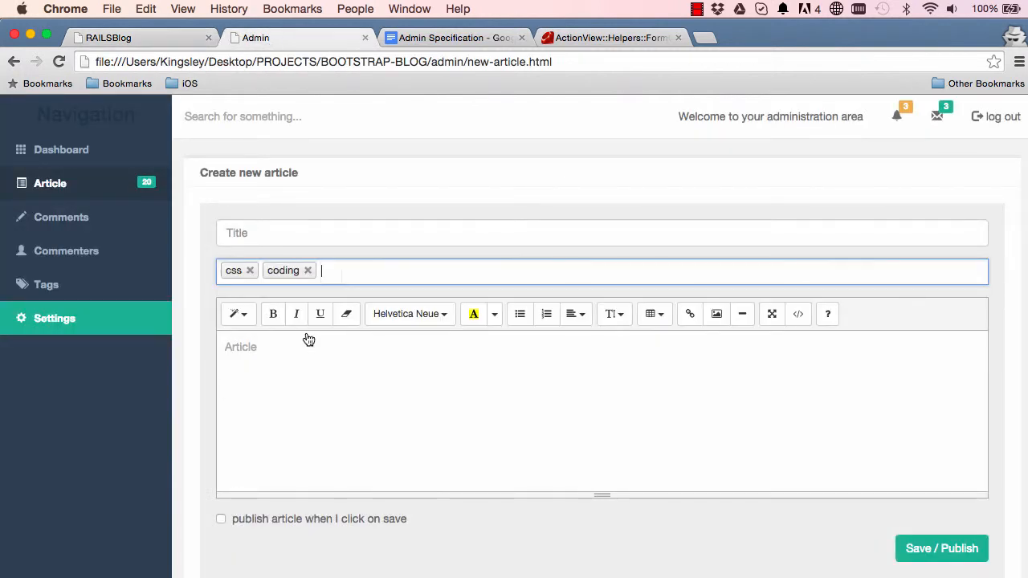
pyautogui.moveTo(142, 39)
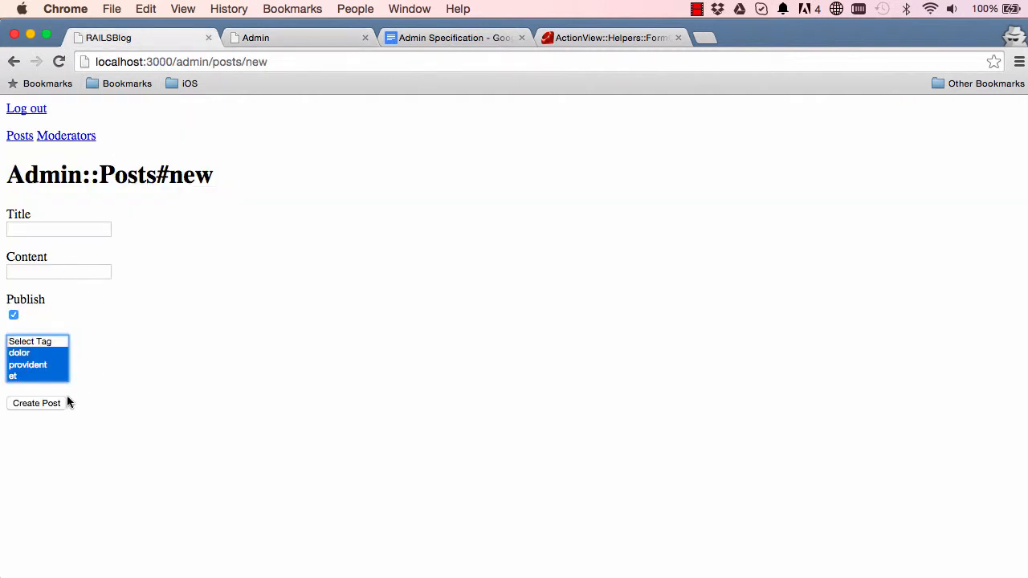
pyautogui.moveTo(84, 360)
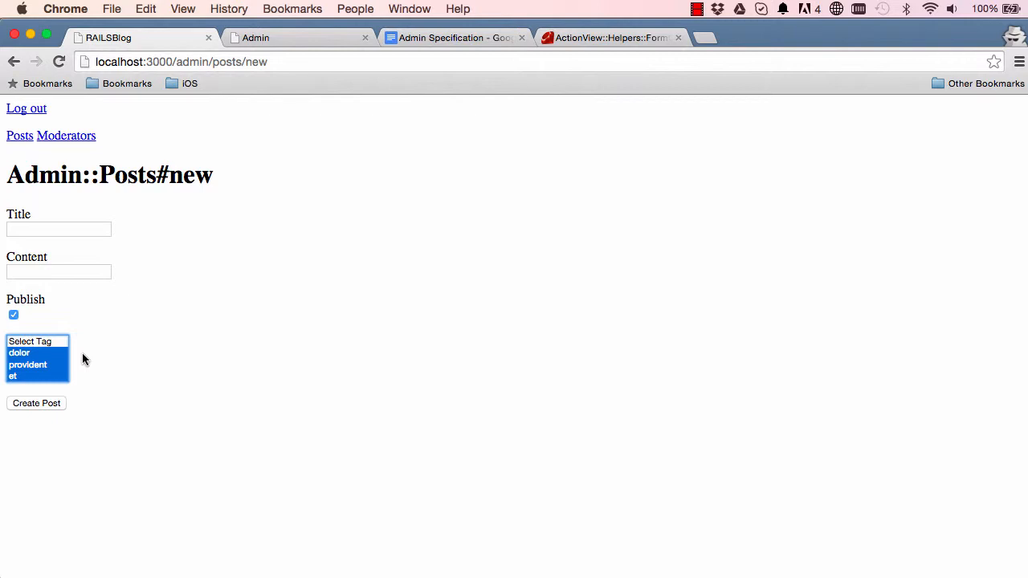
pyautogui.moveTo(41, 403)
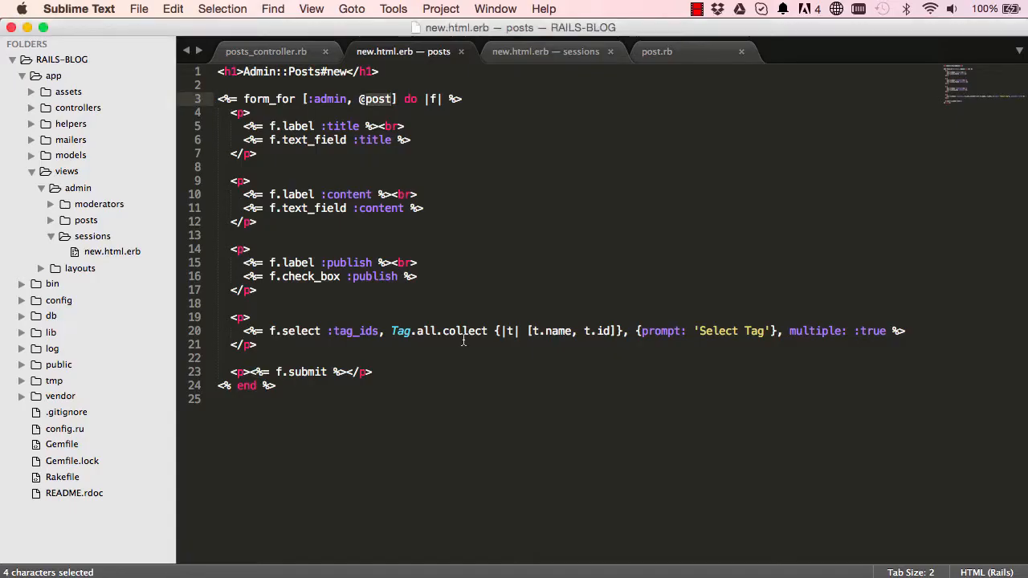
pyautogui.click(257, 344)
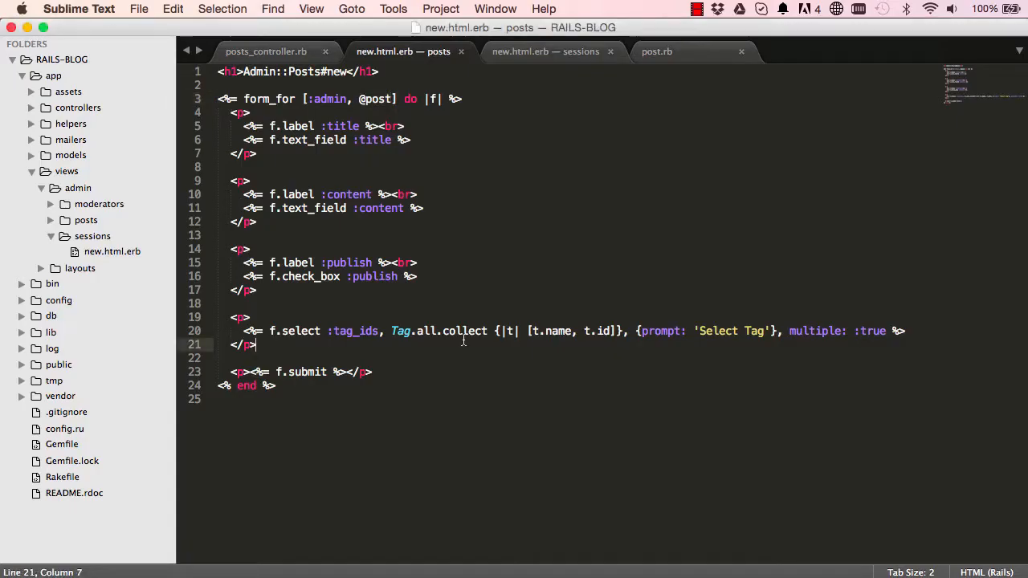